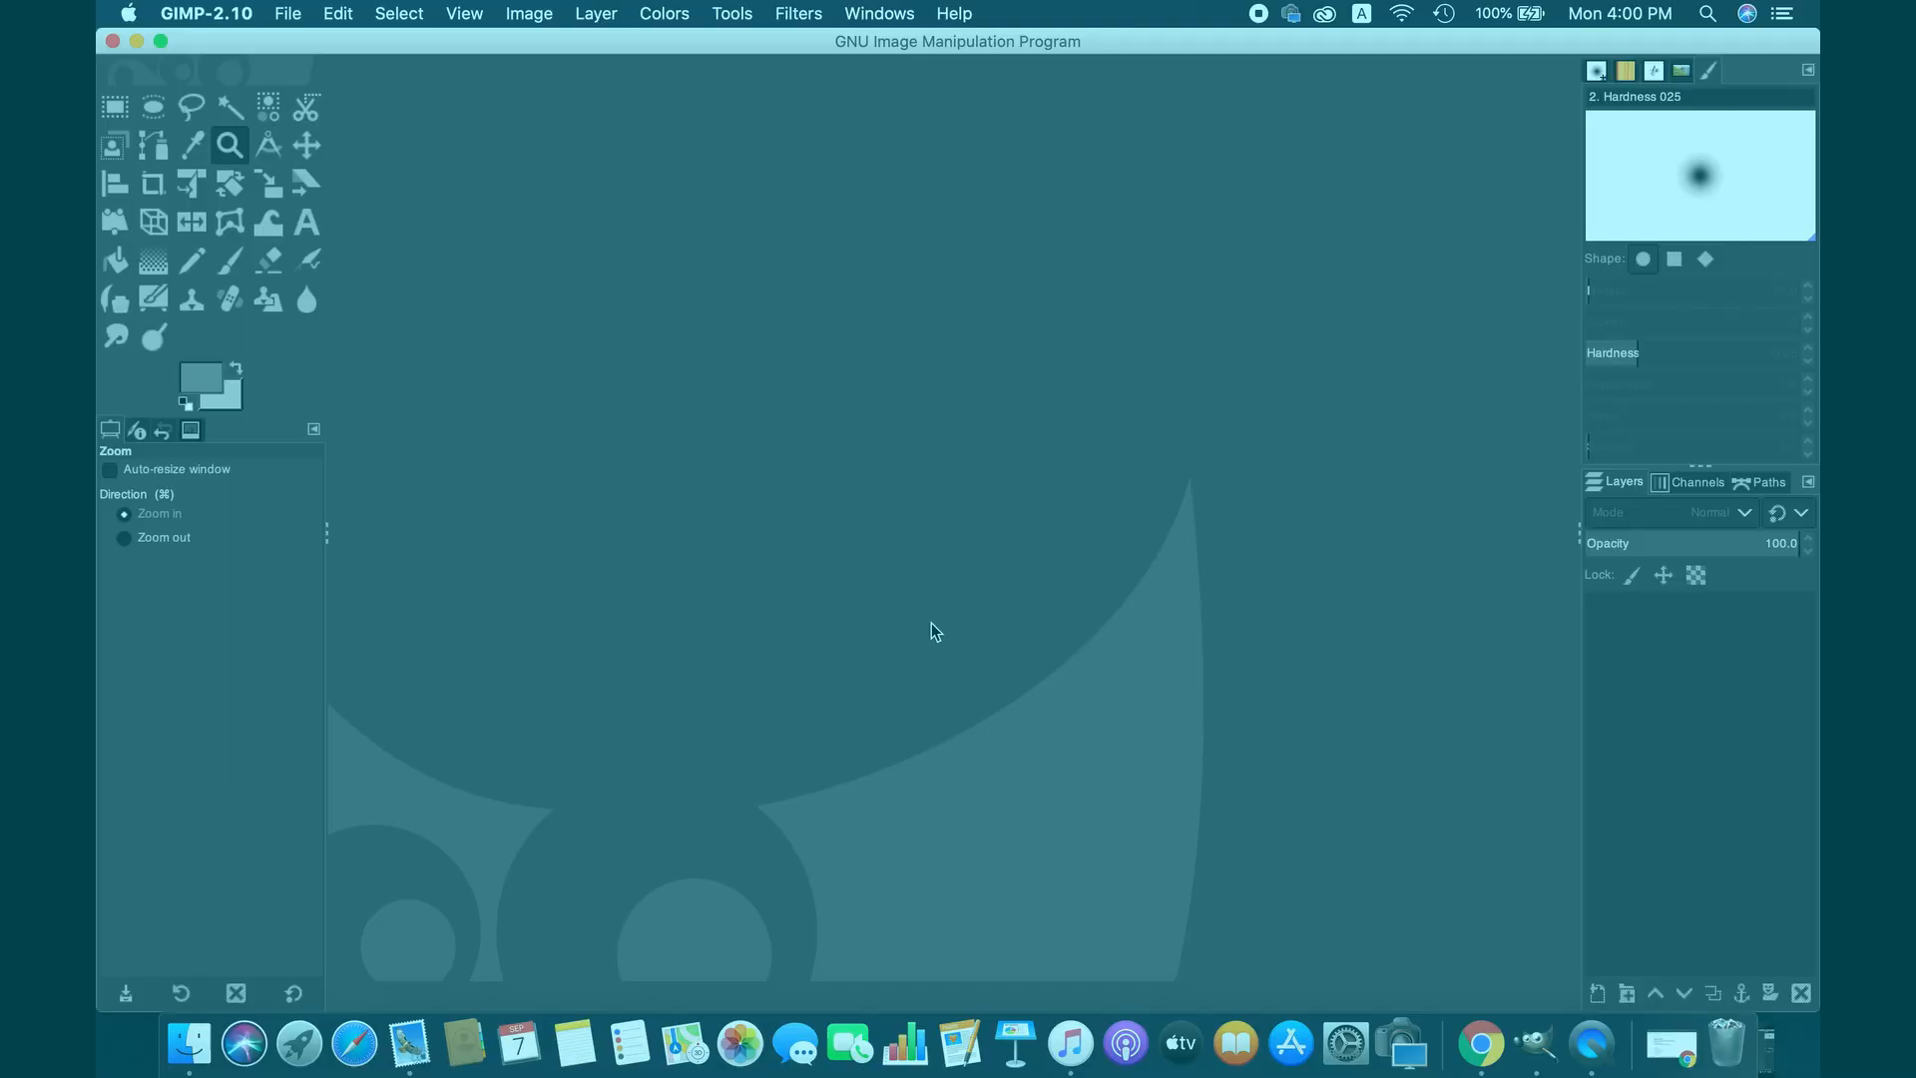
- Open the riverbank JPEG from Downloads via File > Open
{"action": "left_click", "coordinate": [287, 14]}
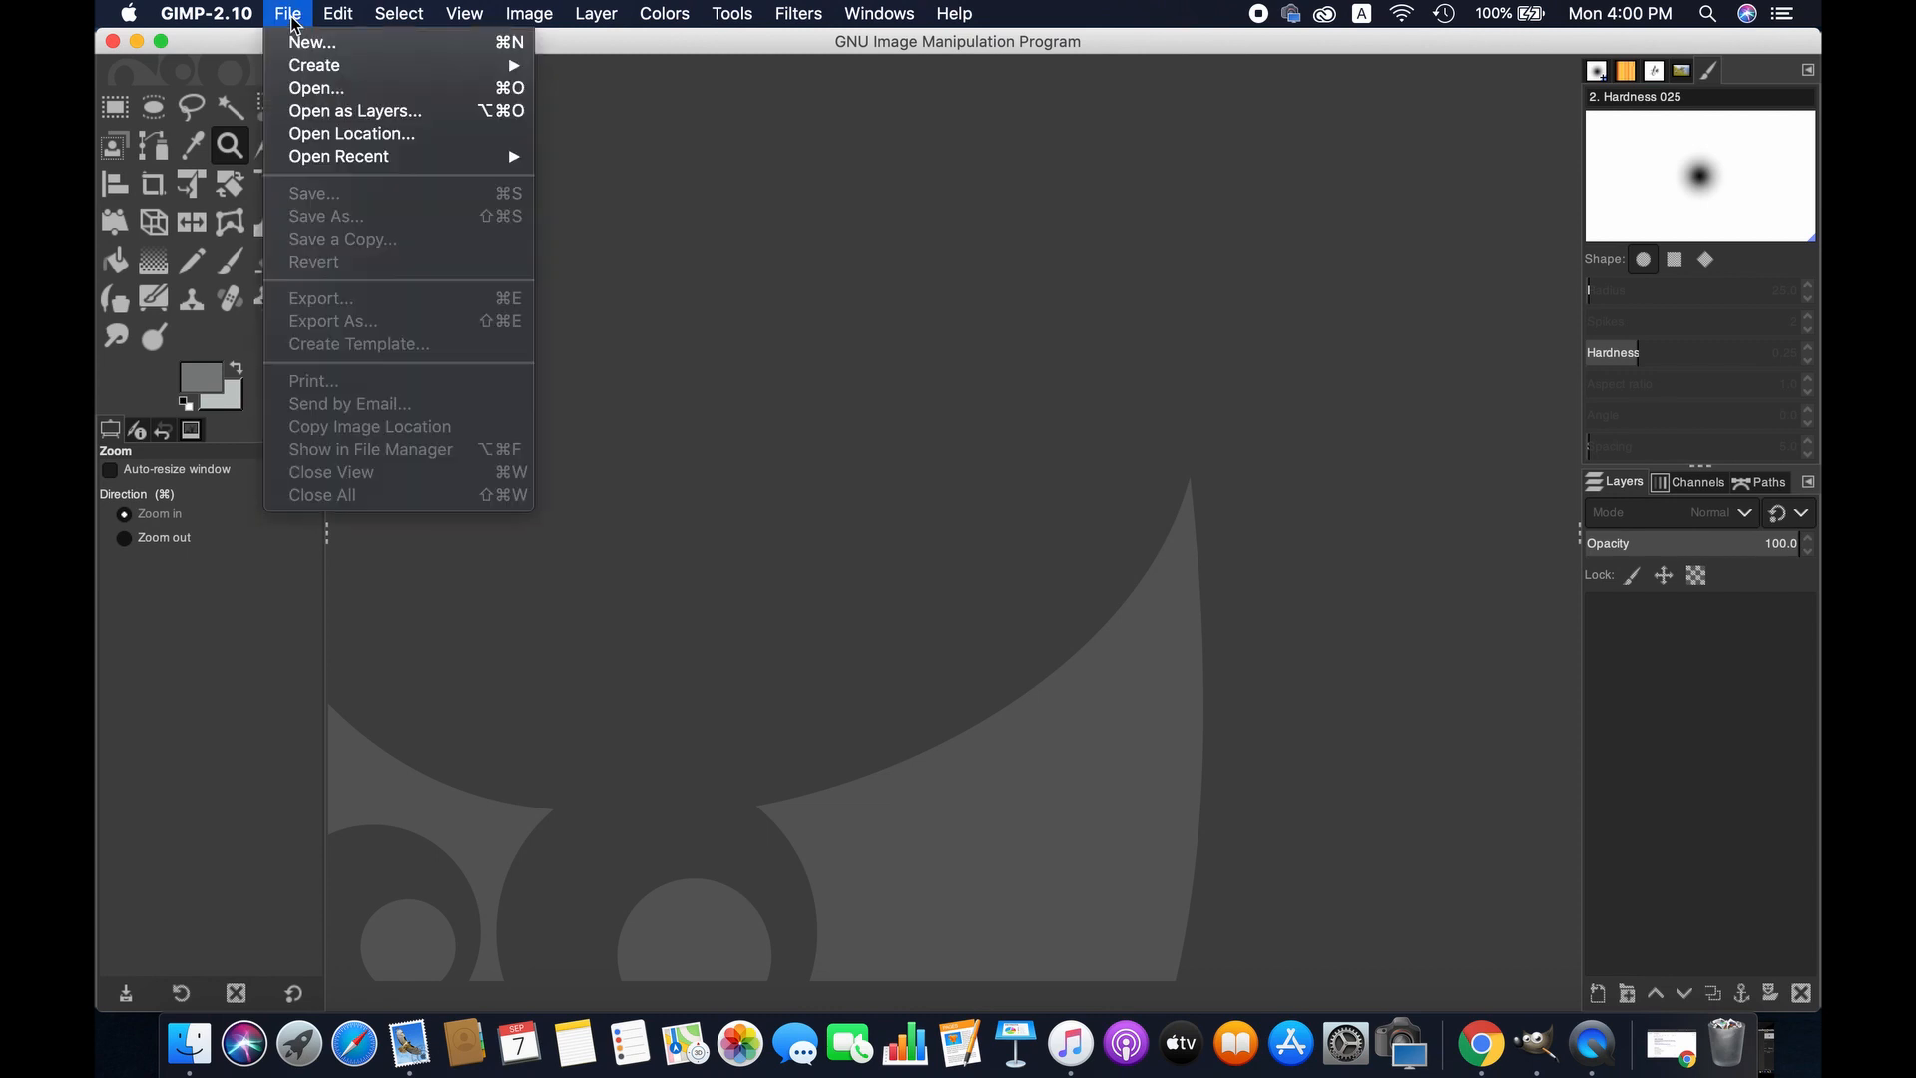
{"action": "left_click", "coordinate": [315, 86]}
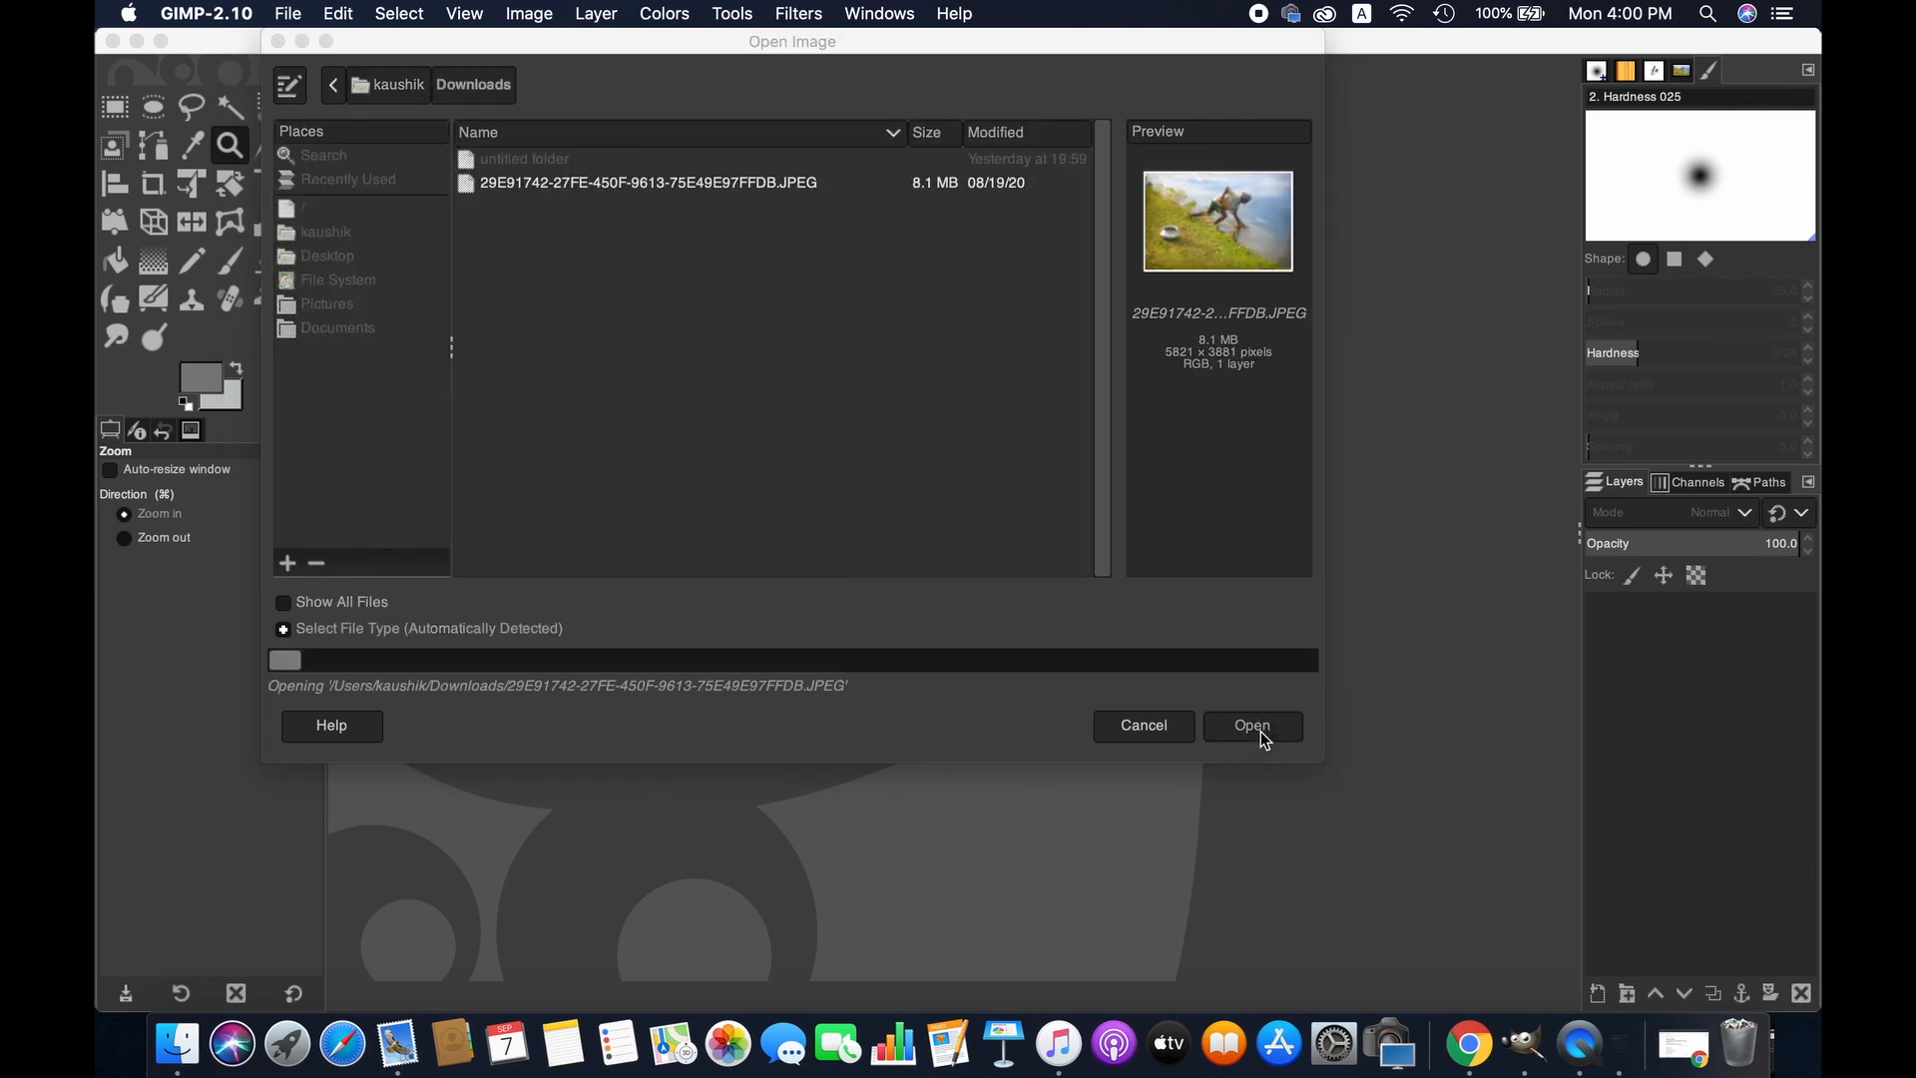
{"action": "left_click", "coordinate": [1251, 724]}
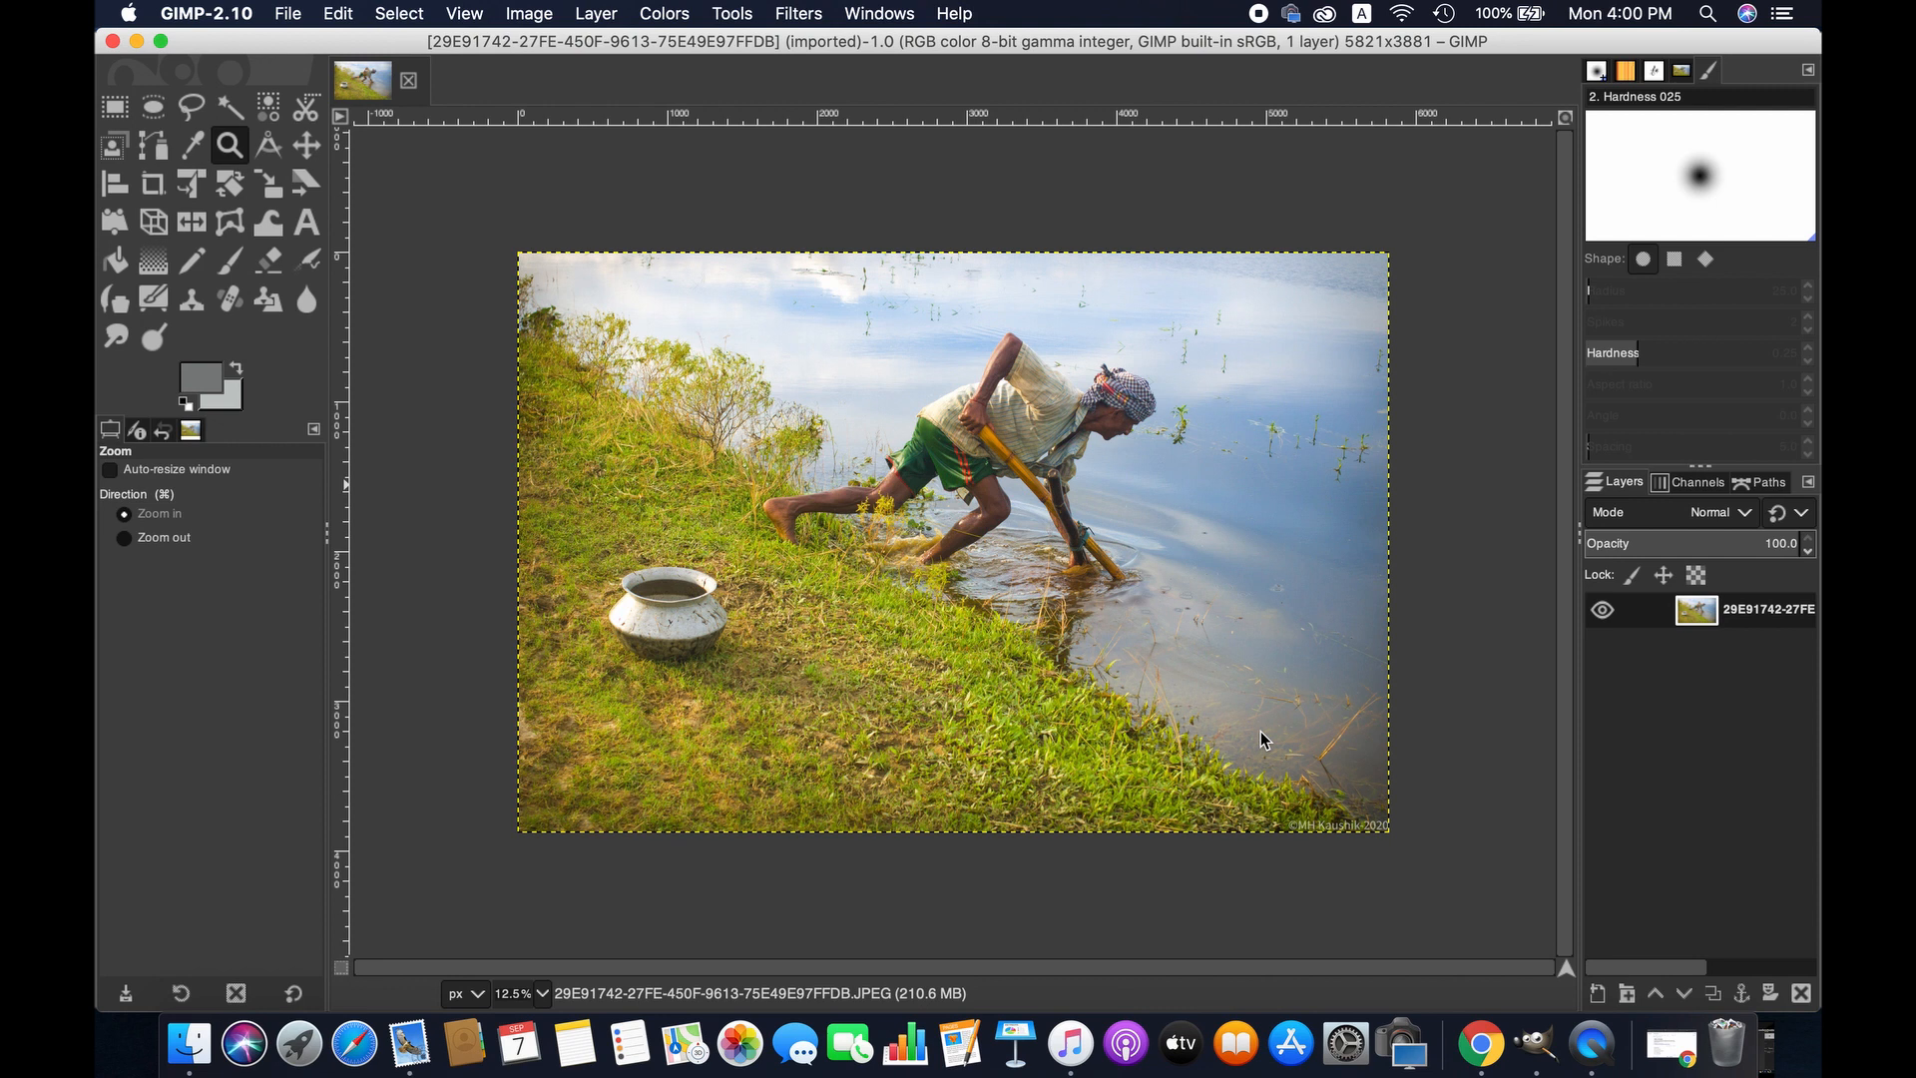
- Duplicate the photo layer from the Layer menu, giving two identical layers
{"action": "left_click", "coordinate": [597, 14]}
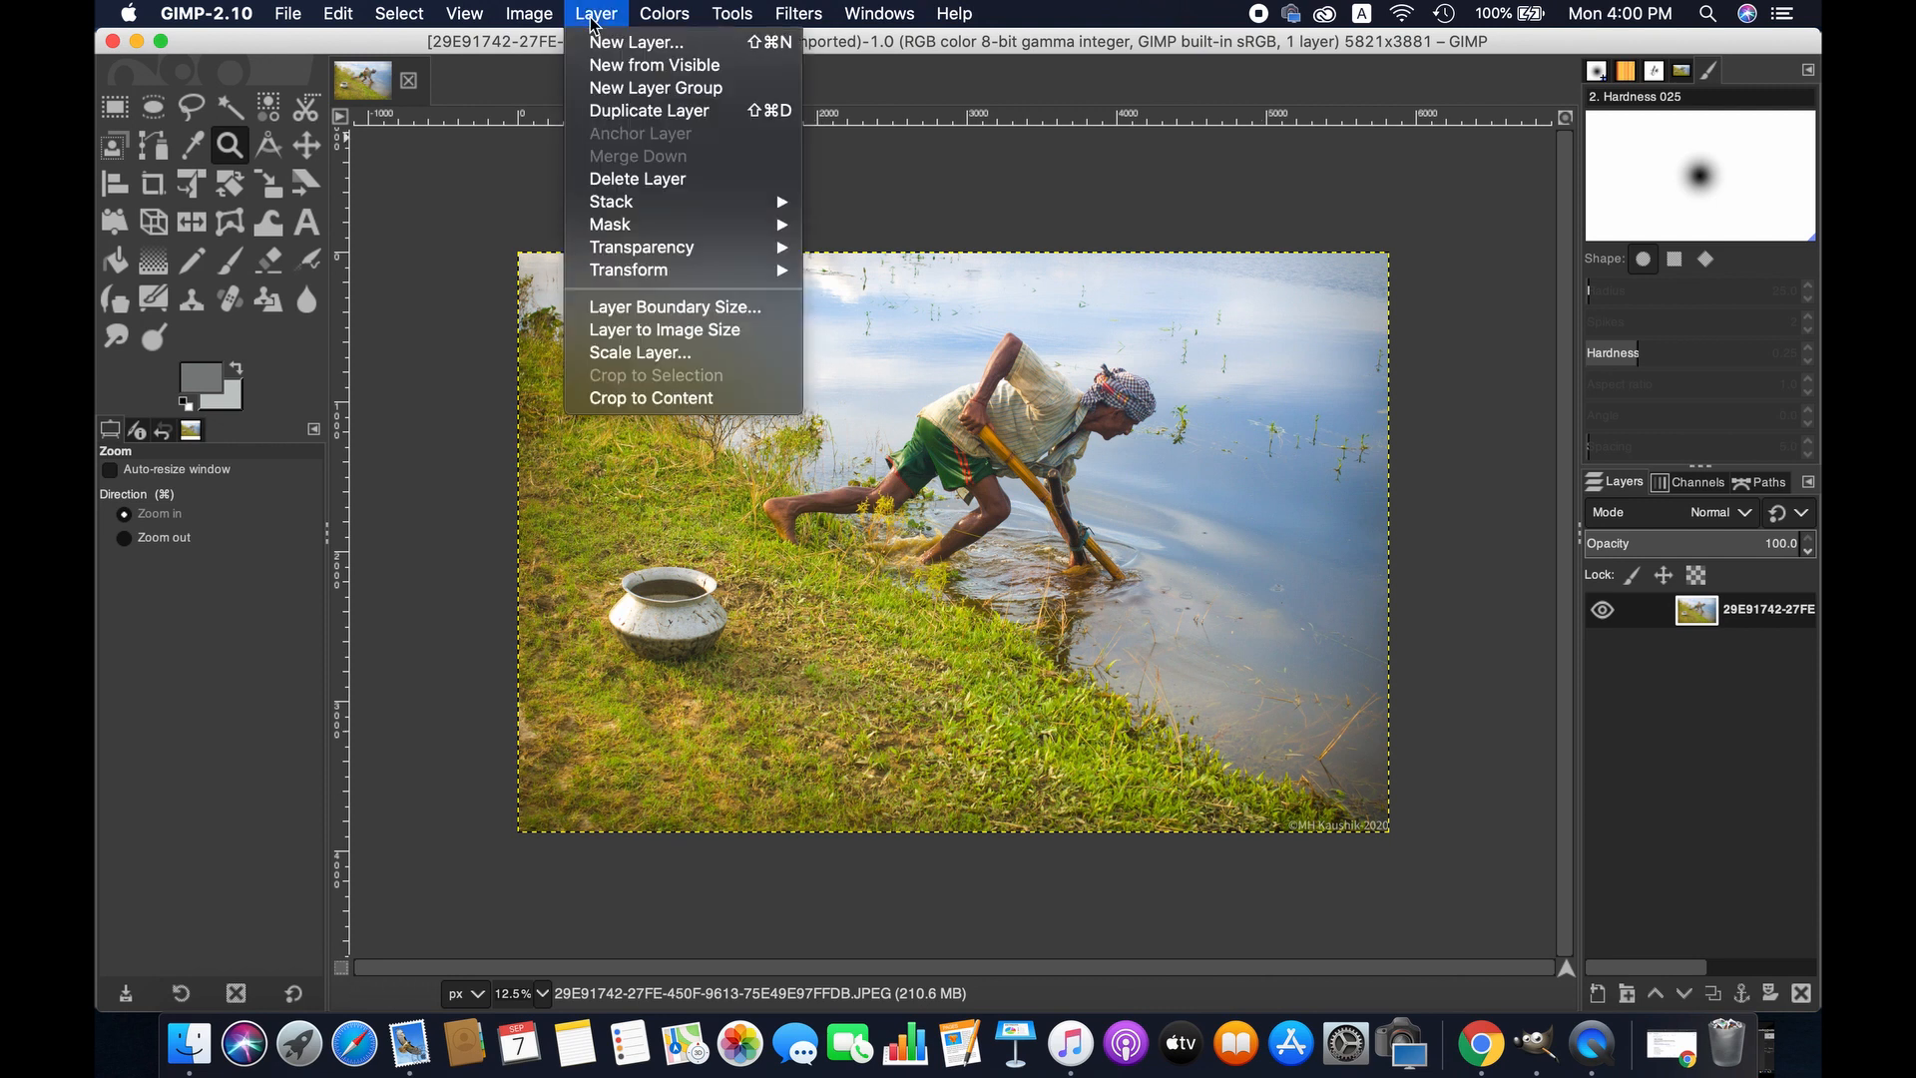
{"action": "left_click", "coordinate": [650, 109]}
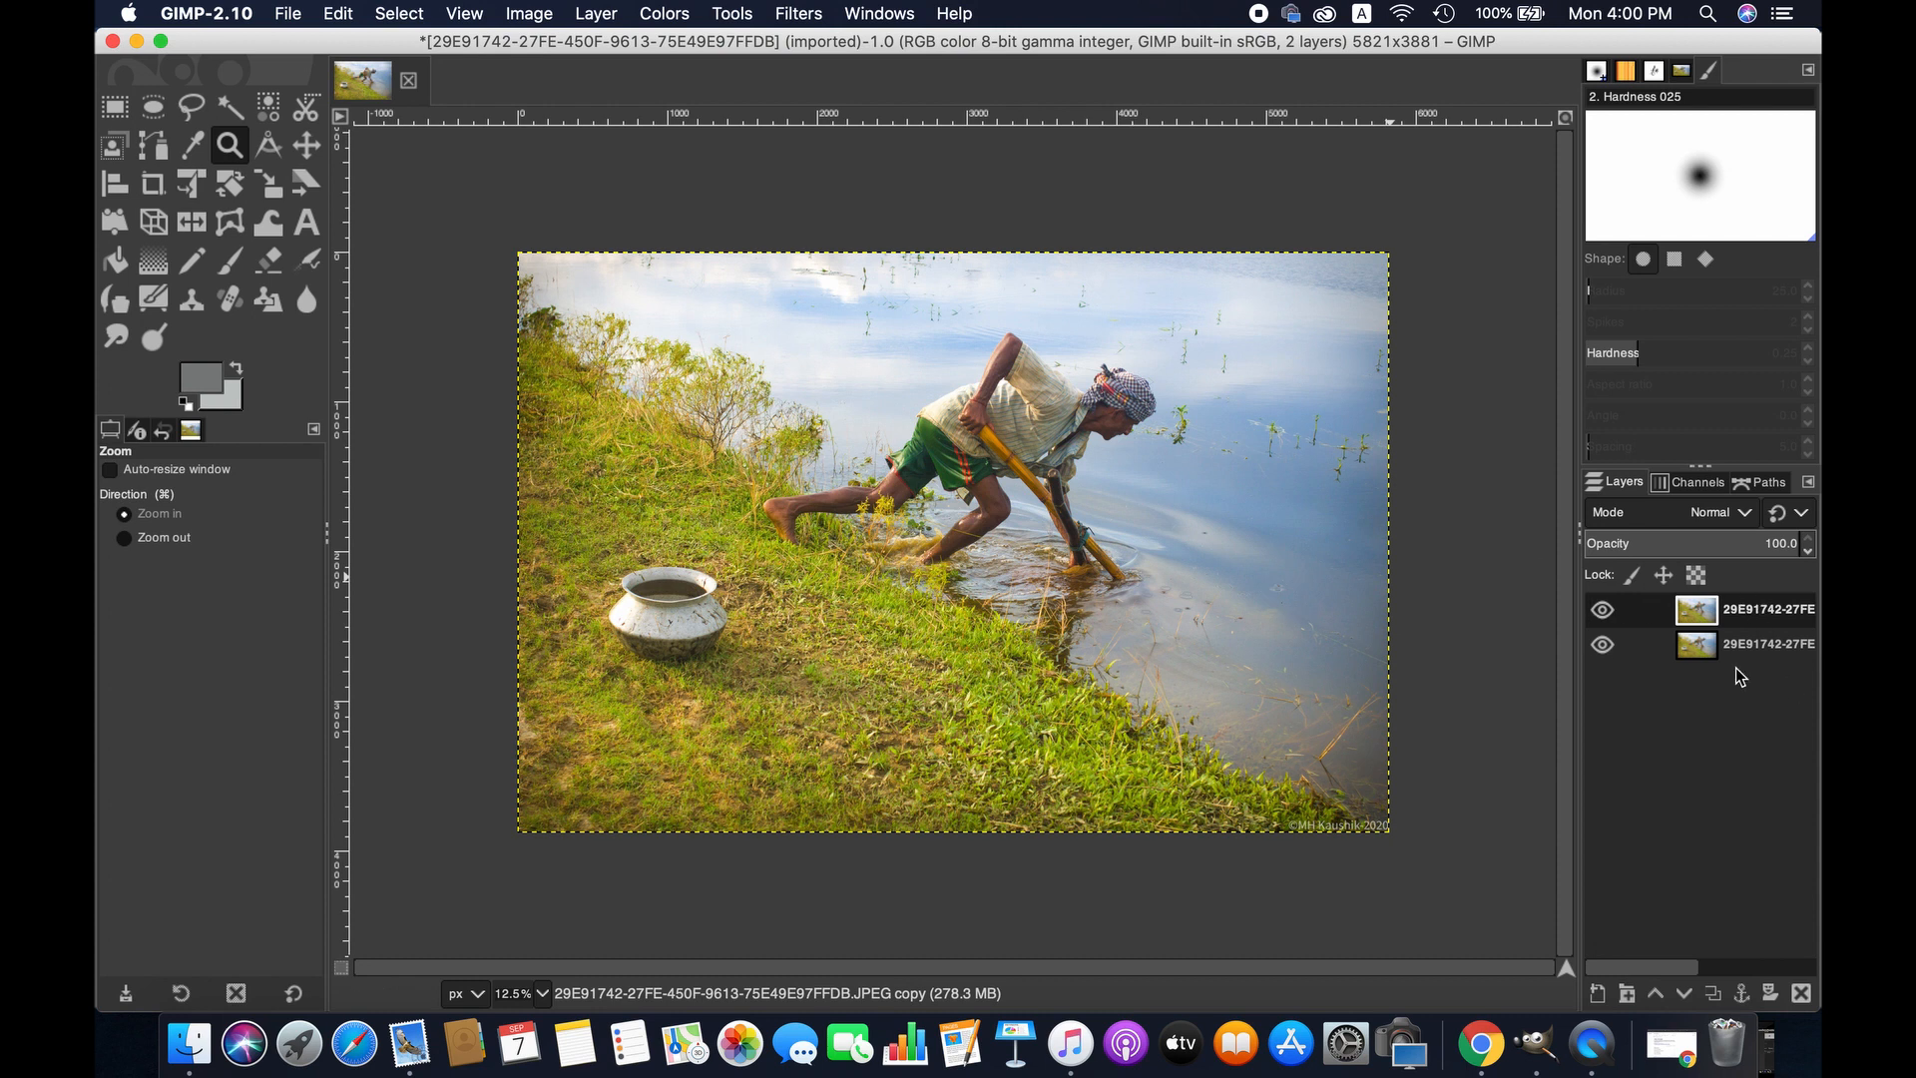
{"action": "mouse_move", "coordinate": [1237, 345]}
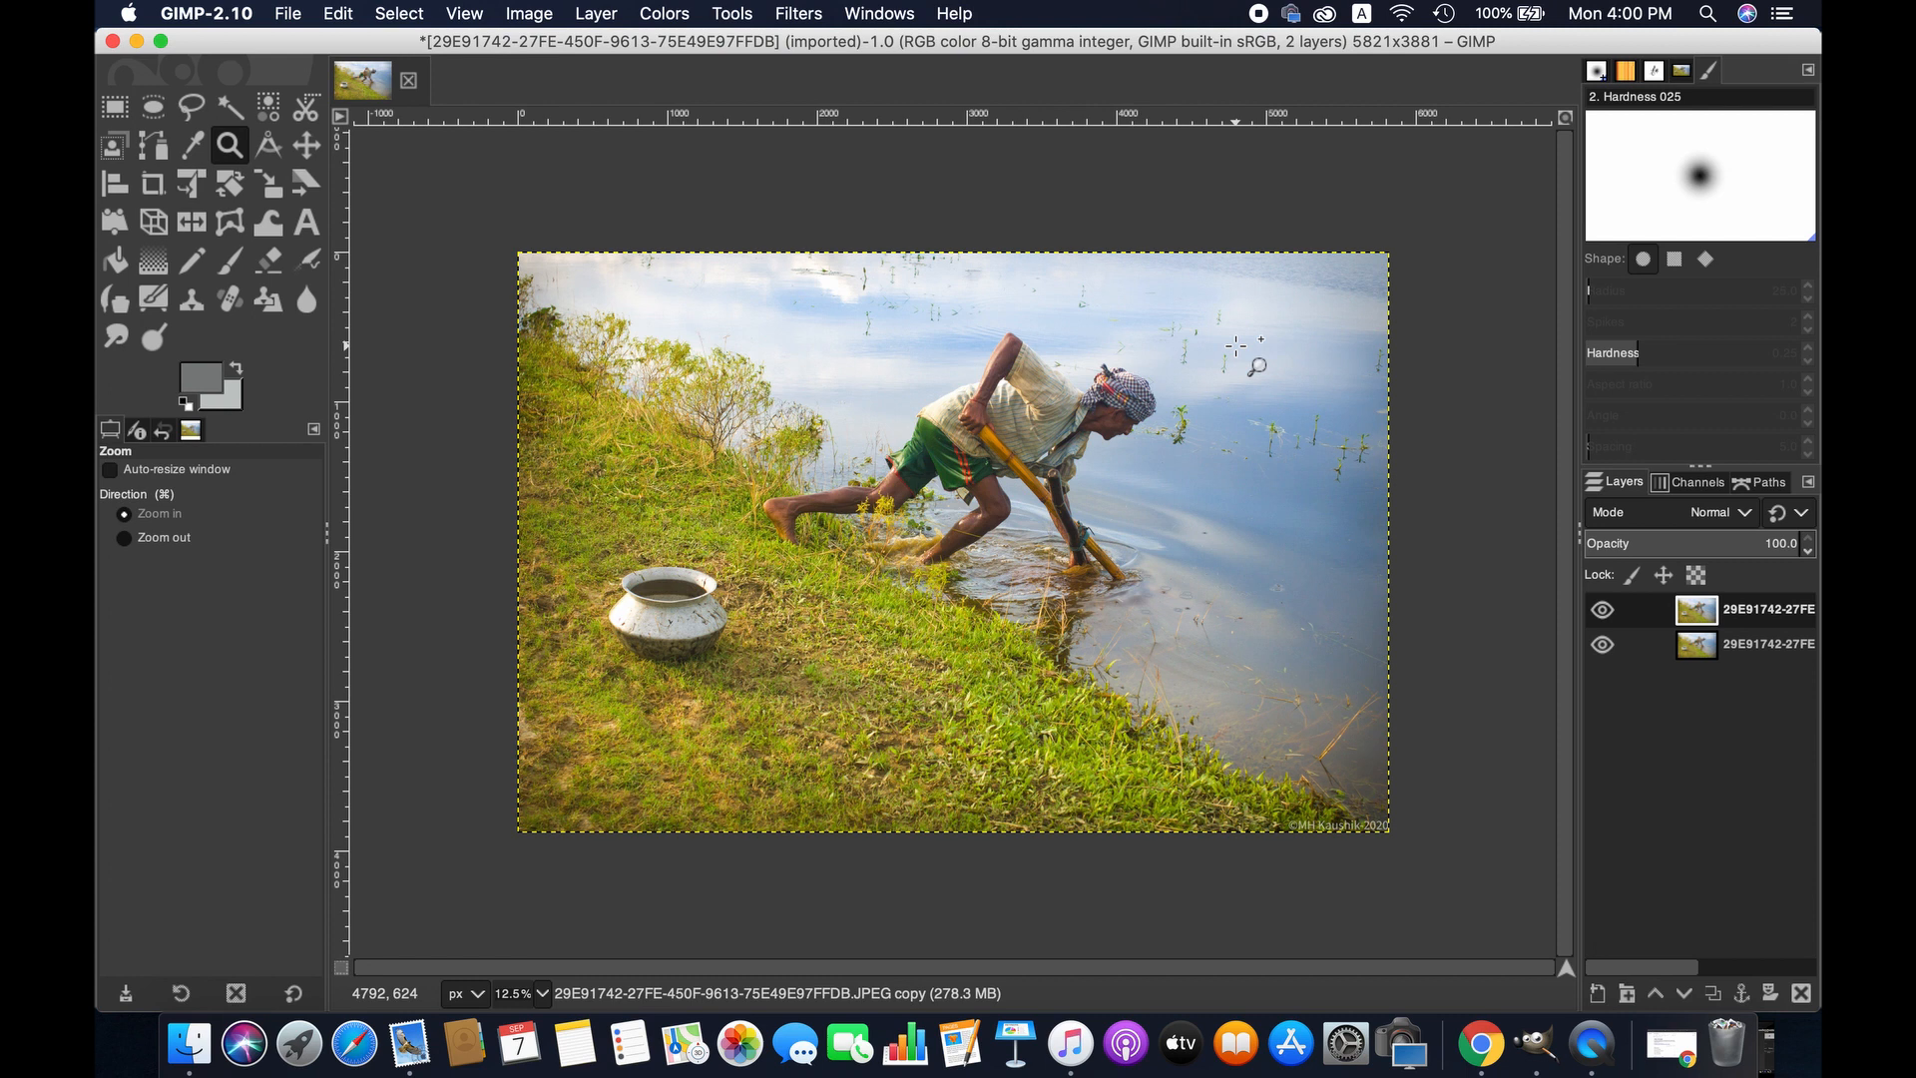
{"action": "mouse_move", "coordinate": [764, 143]}
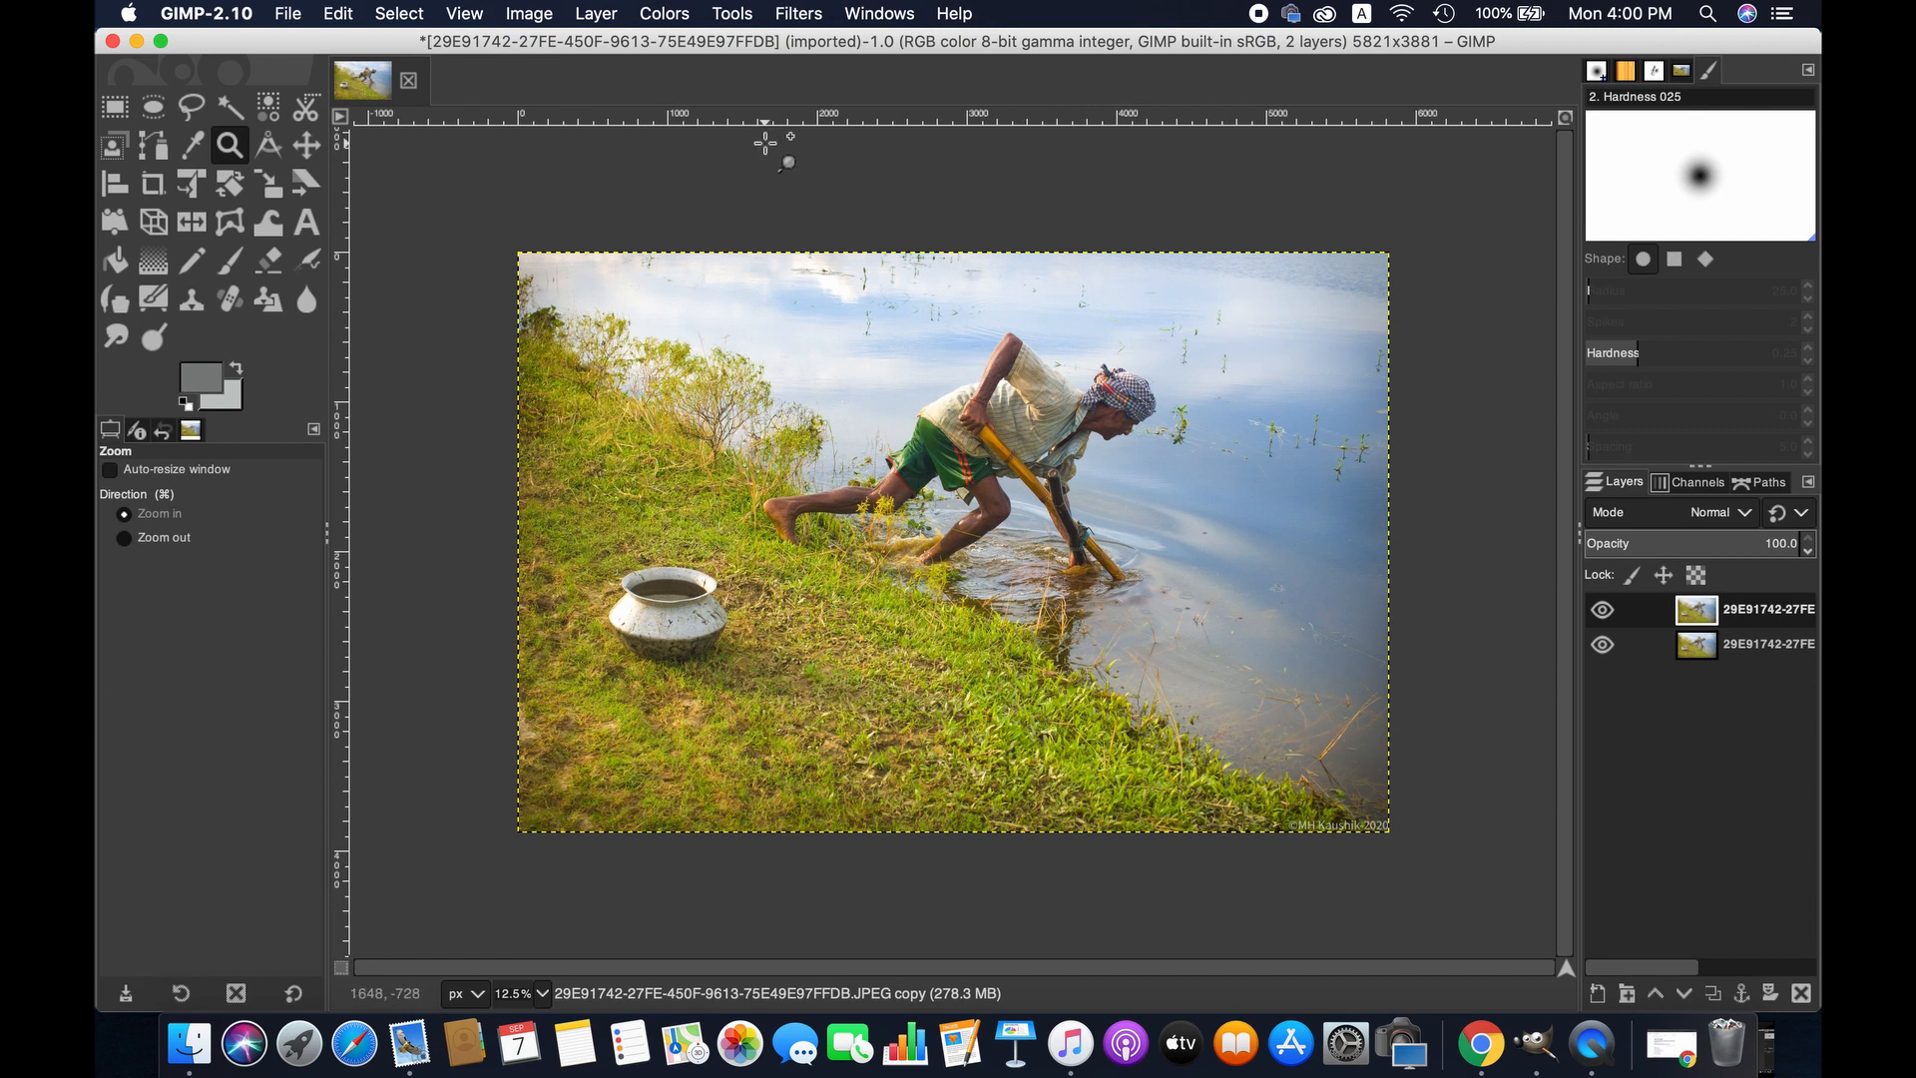
{"action": "mouse_move", "coordinate": [760, 100]}
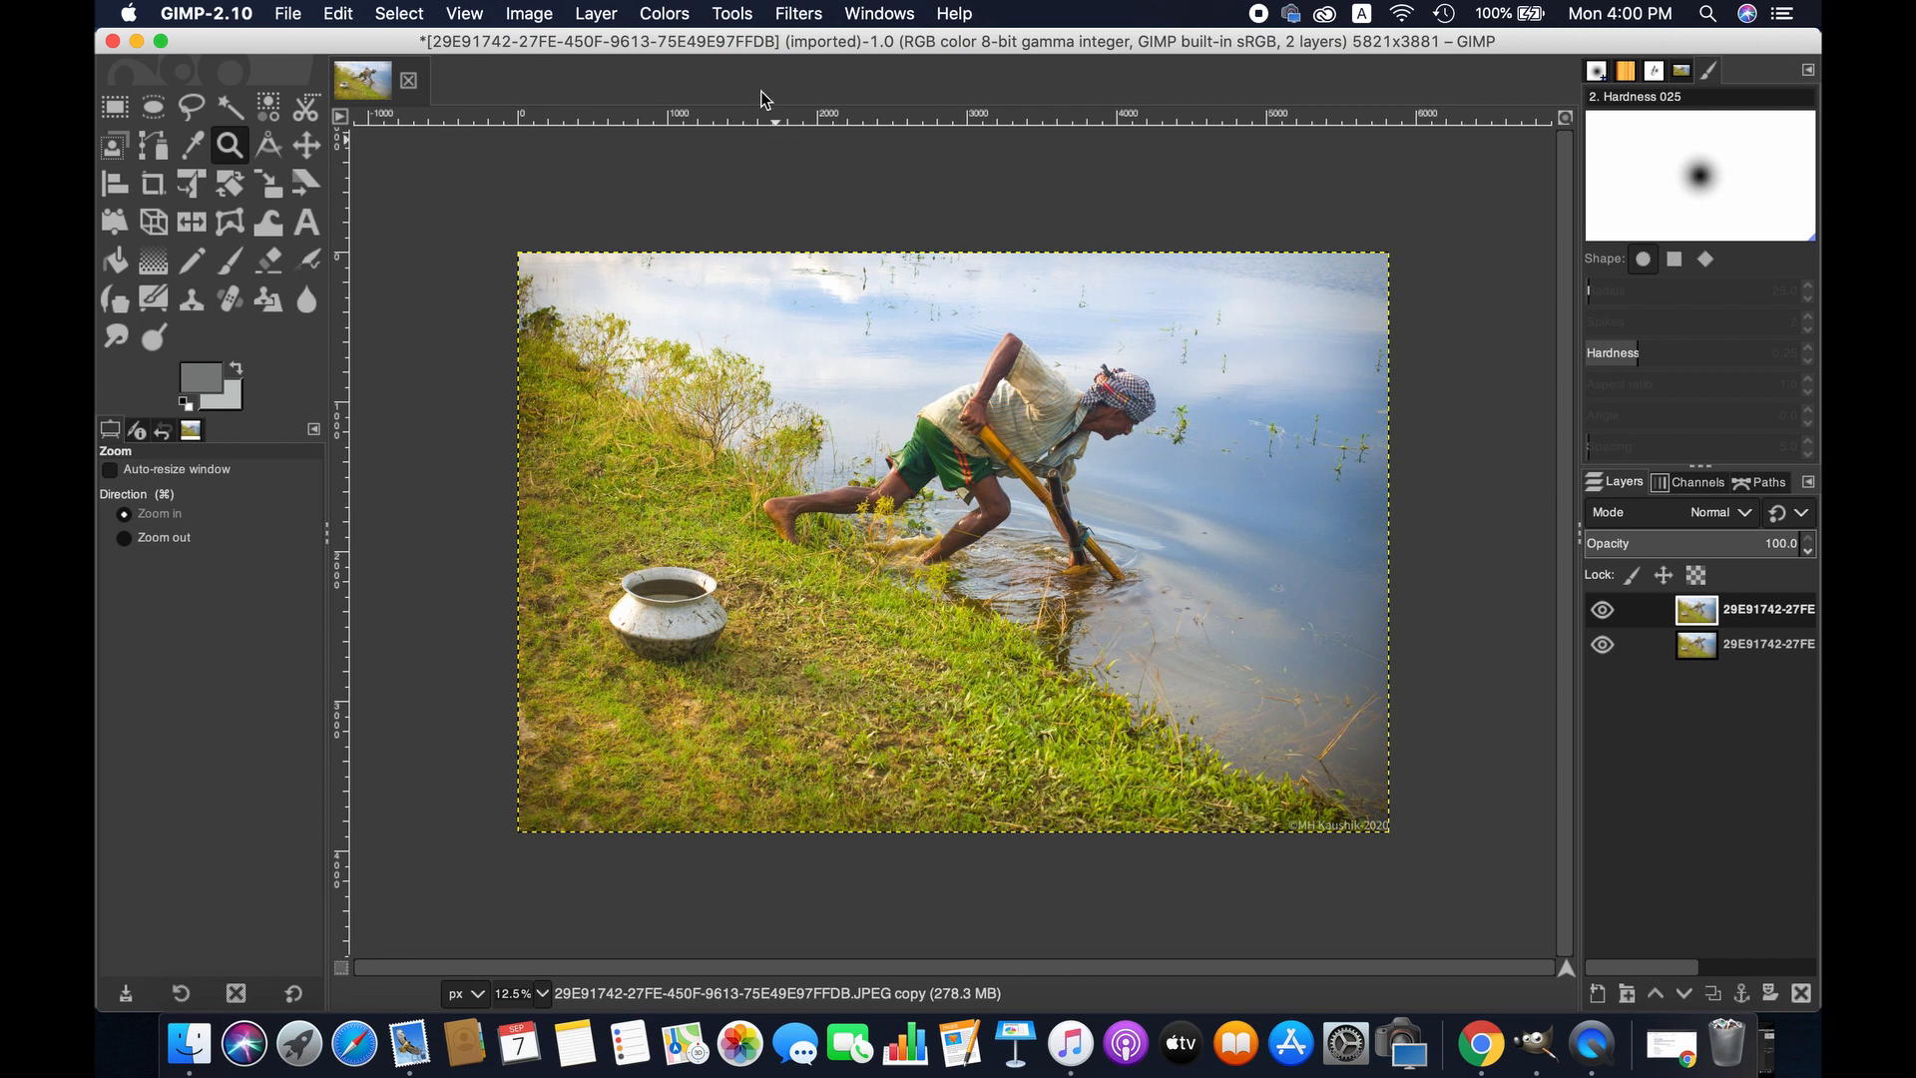
- Run Wavelet-decompose with 2 scales, producing Scale 1, Scale 2 and Residual layers
{"action": "left_click", "coordinate": [797, 14]}
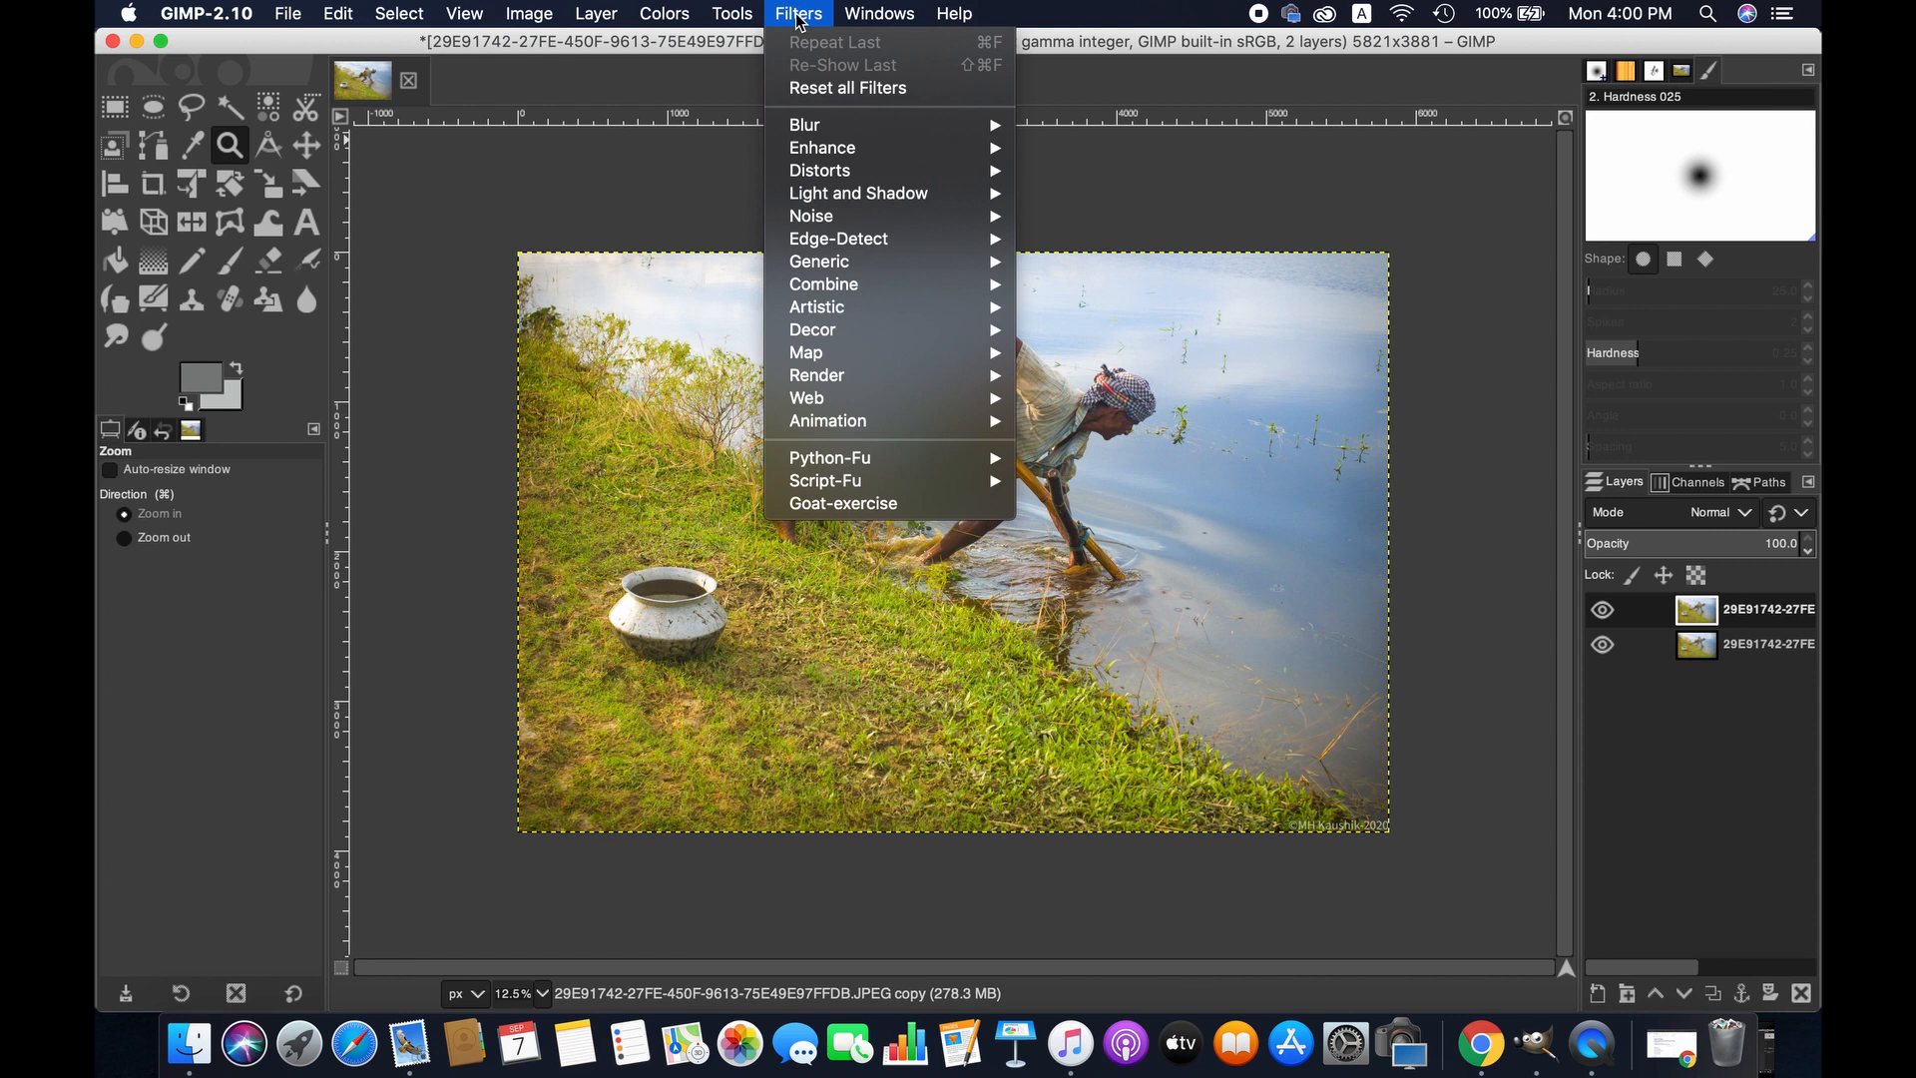
{"action": "mouse_move", "coordinate": [820, 146]}
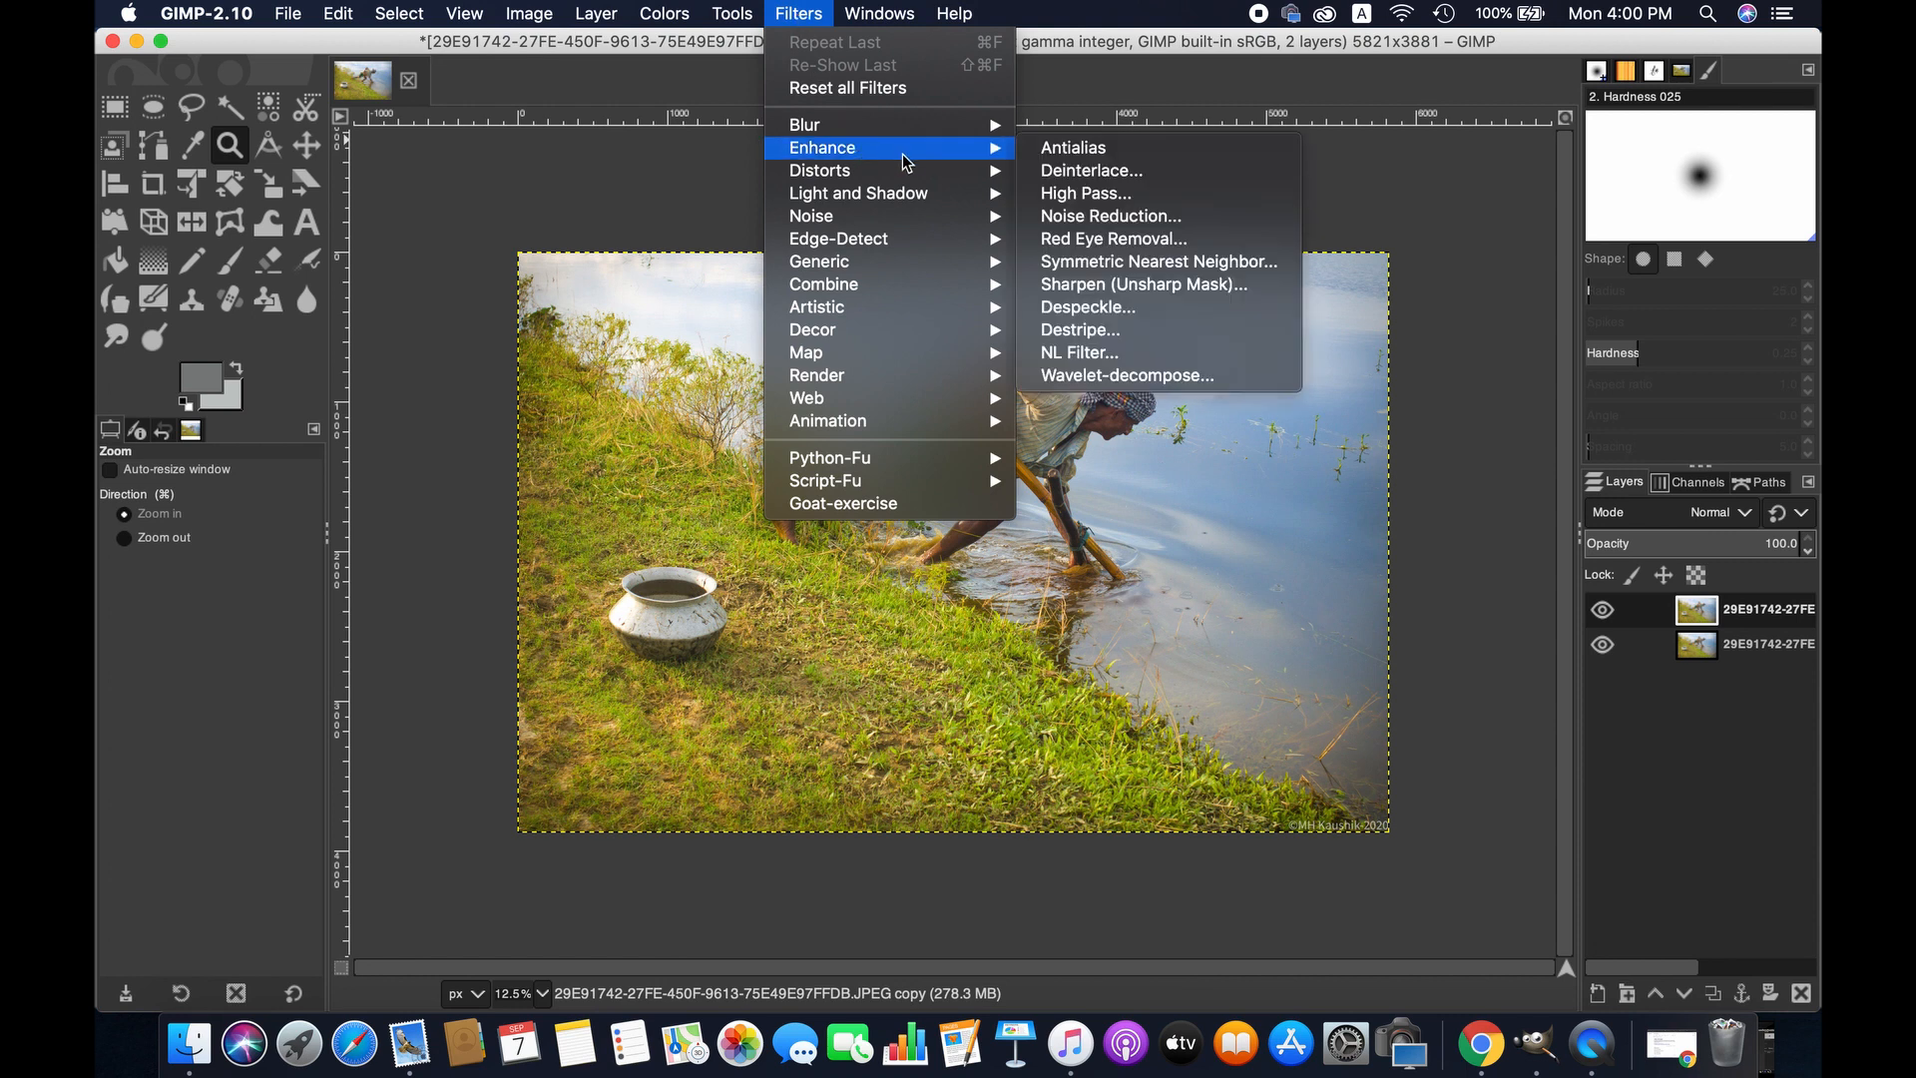
{"action": "mouse_move", "coordinate": [1125, 375]}
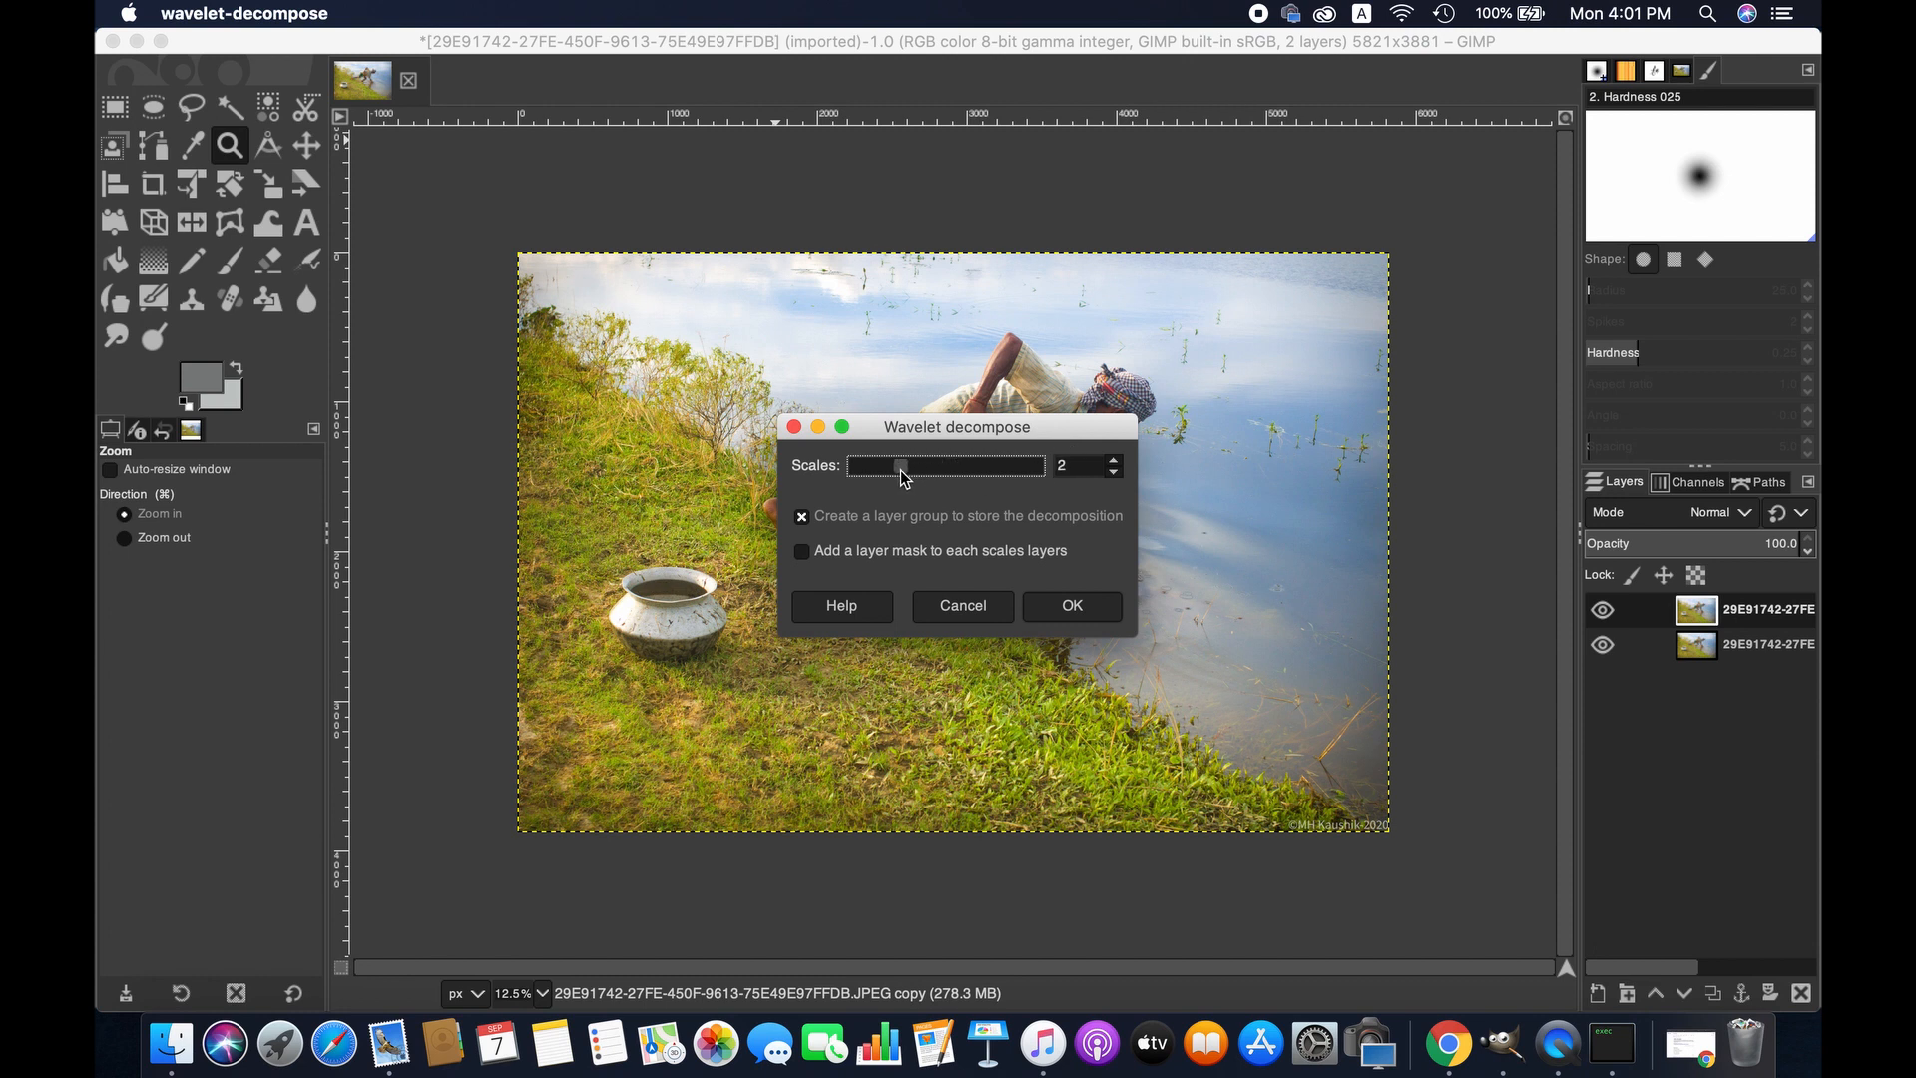
{"action": "left_click", "coordinate": [1070, 605]}
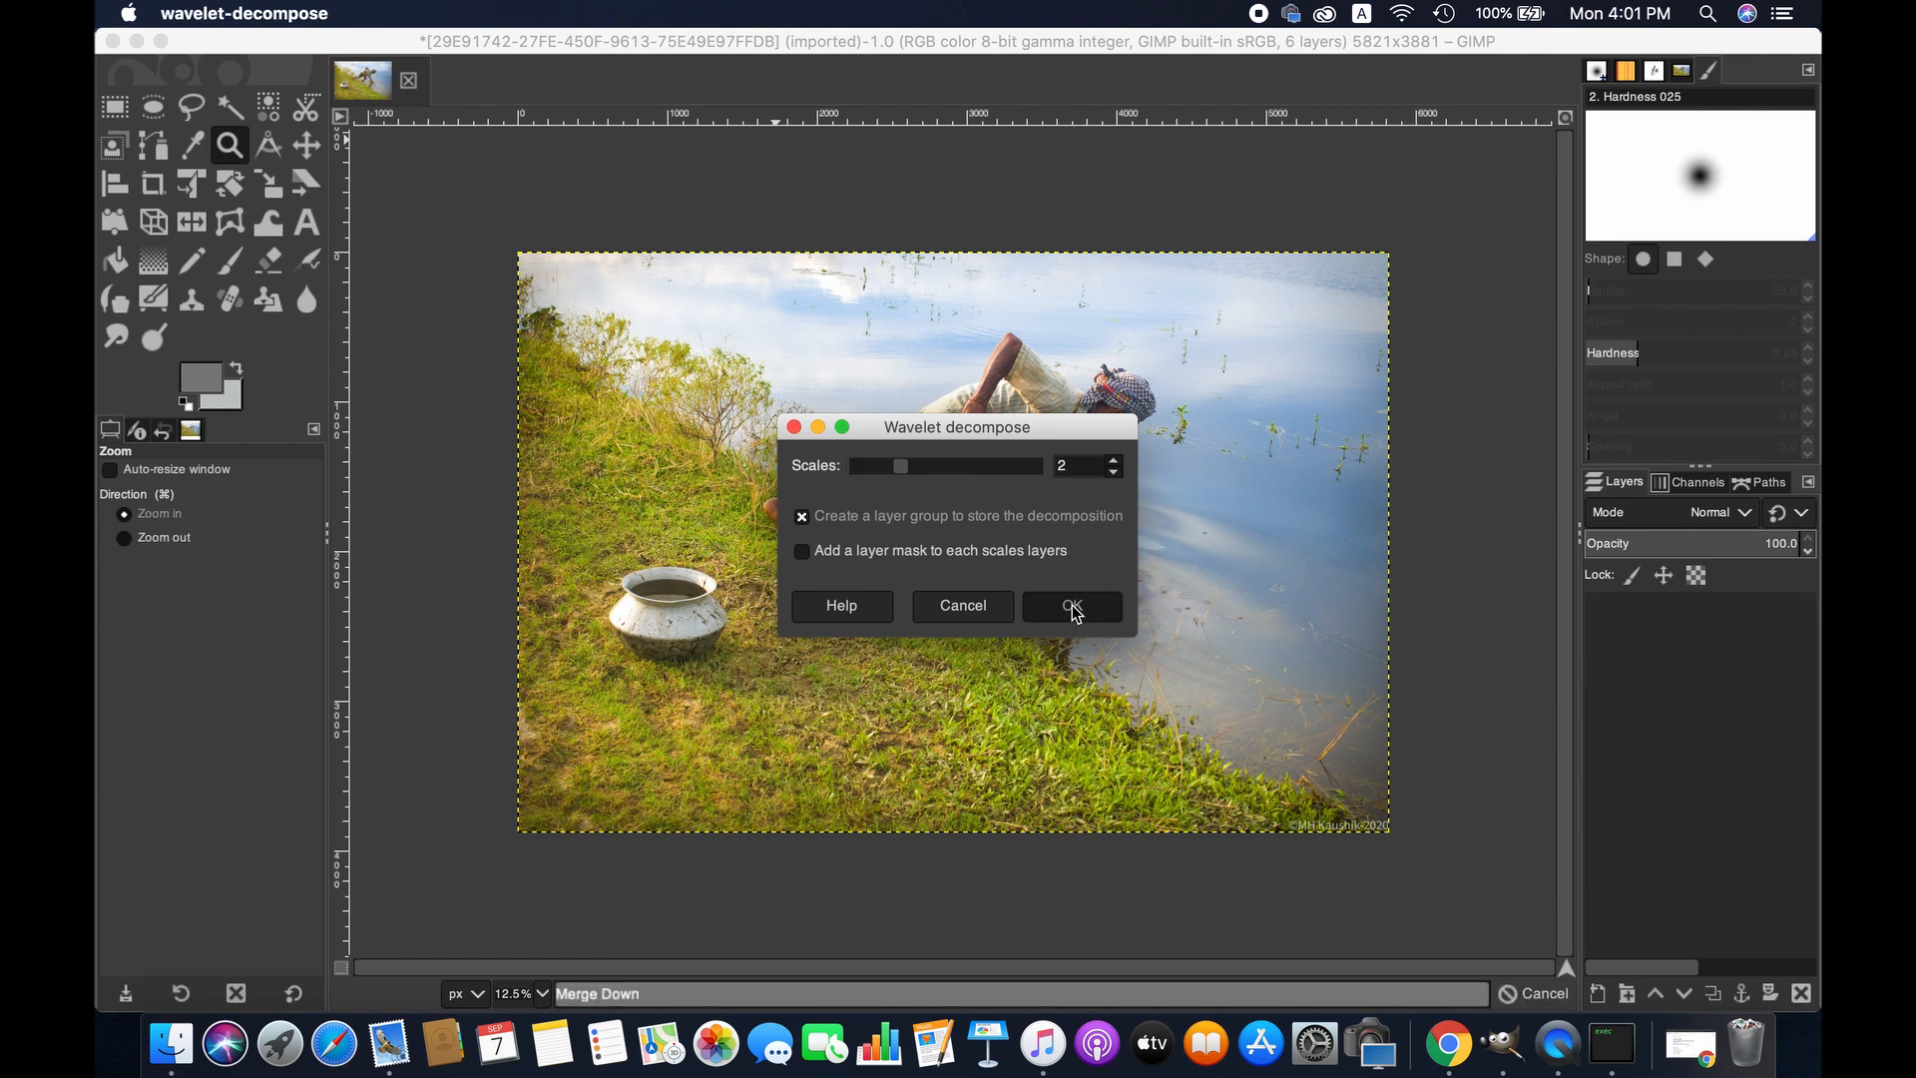
{"action": "left_click", "coordinate": [1069, 606]}
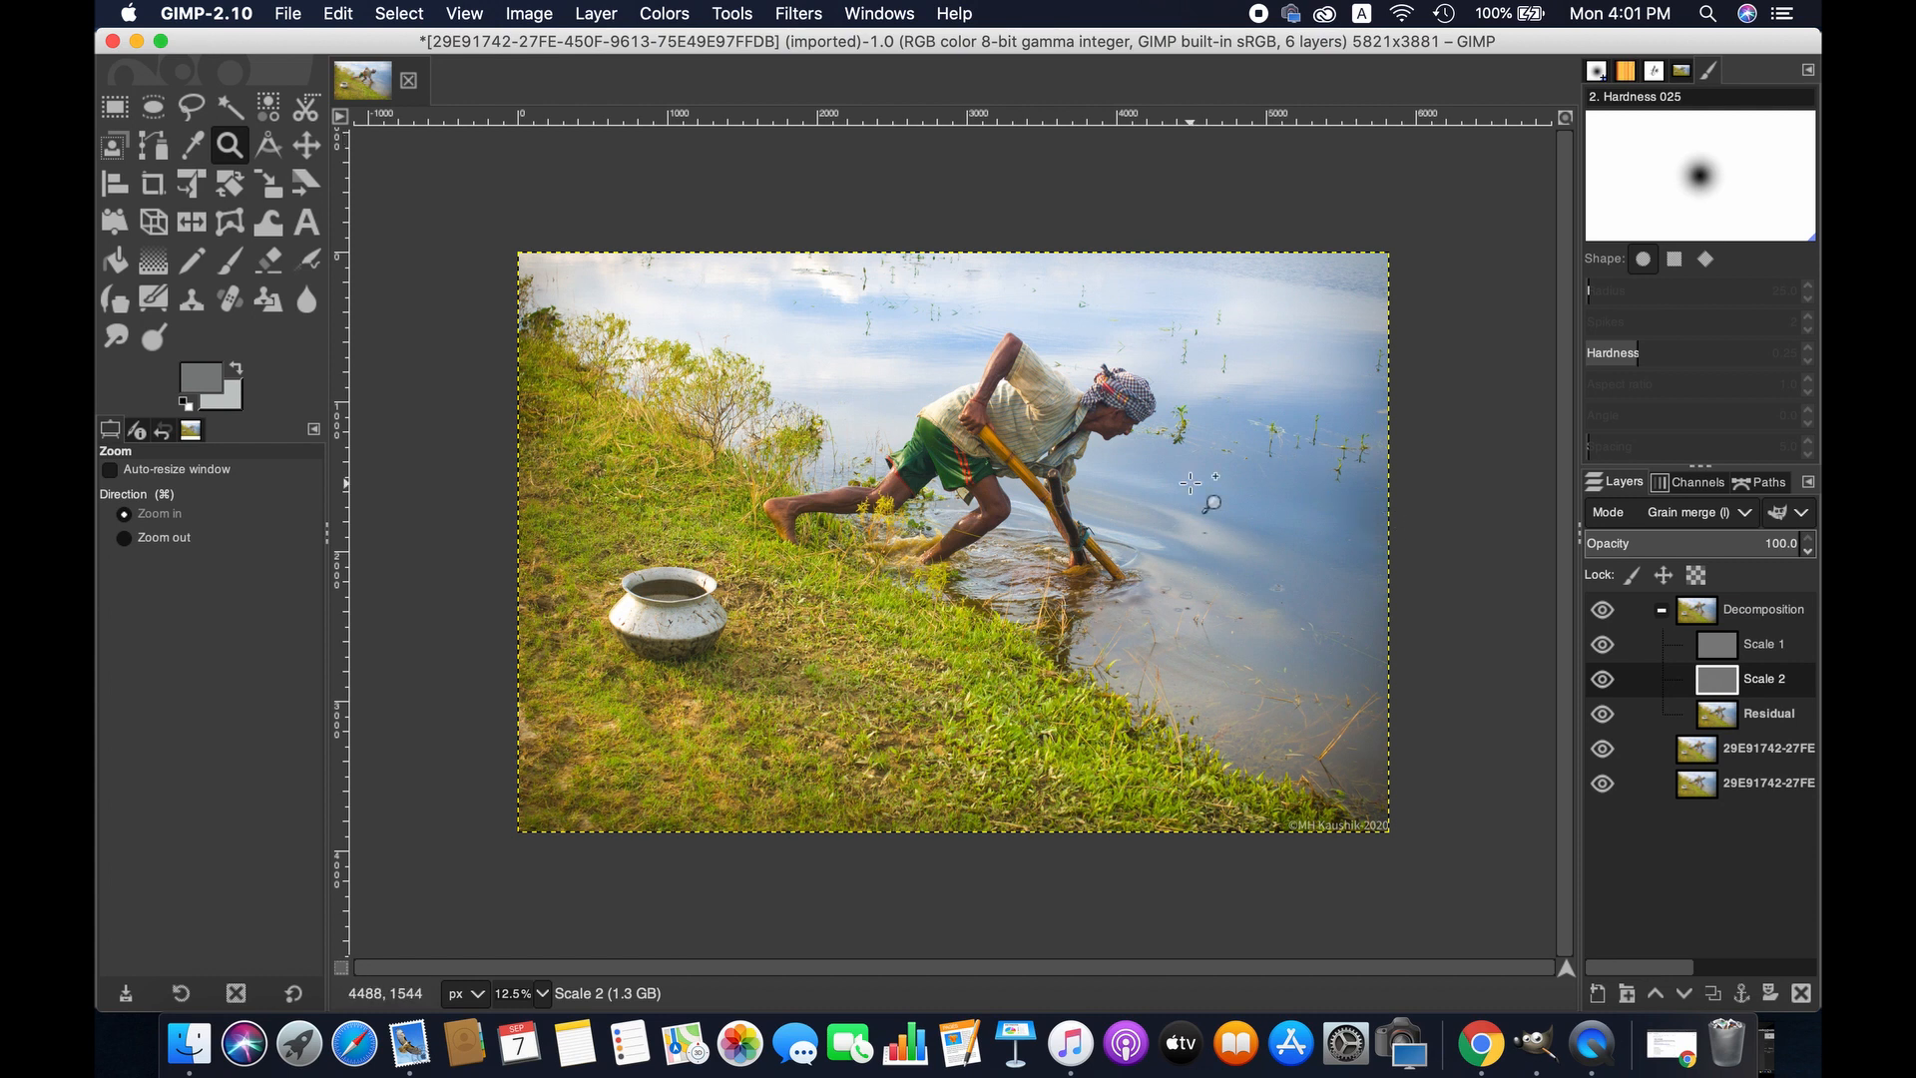
- Apply Noise Reduction at strength 2 to the Scale 2 layer
{"action": "left_click", "coordinate": [799, 14]}
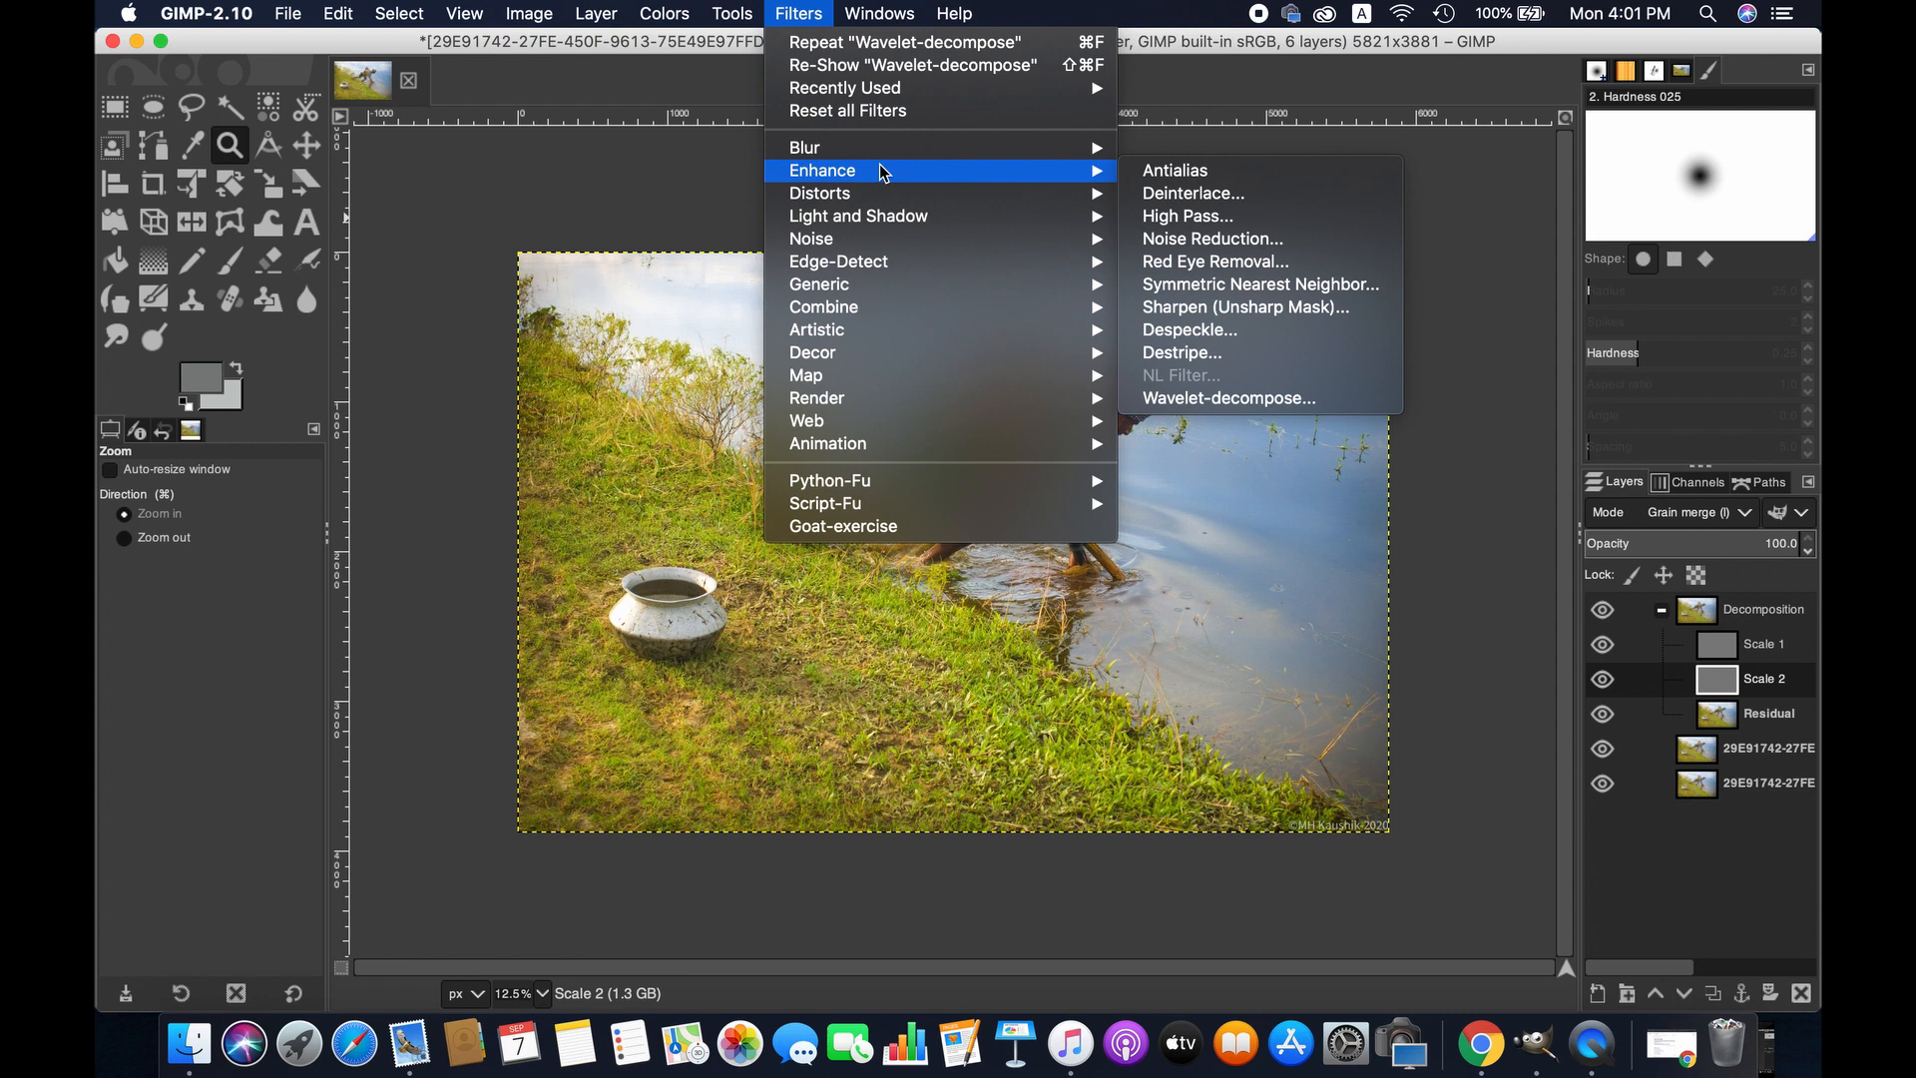
{"action": "mouse_move", "coordinate": [1211, 238]}
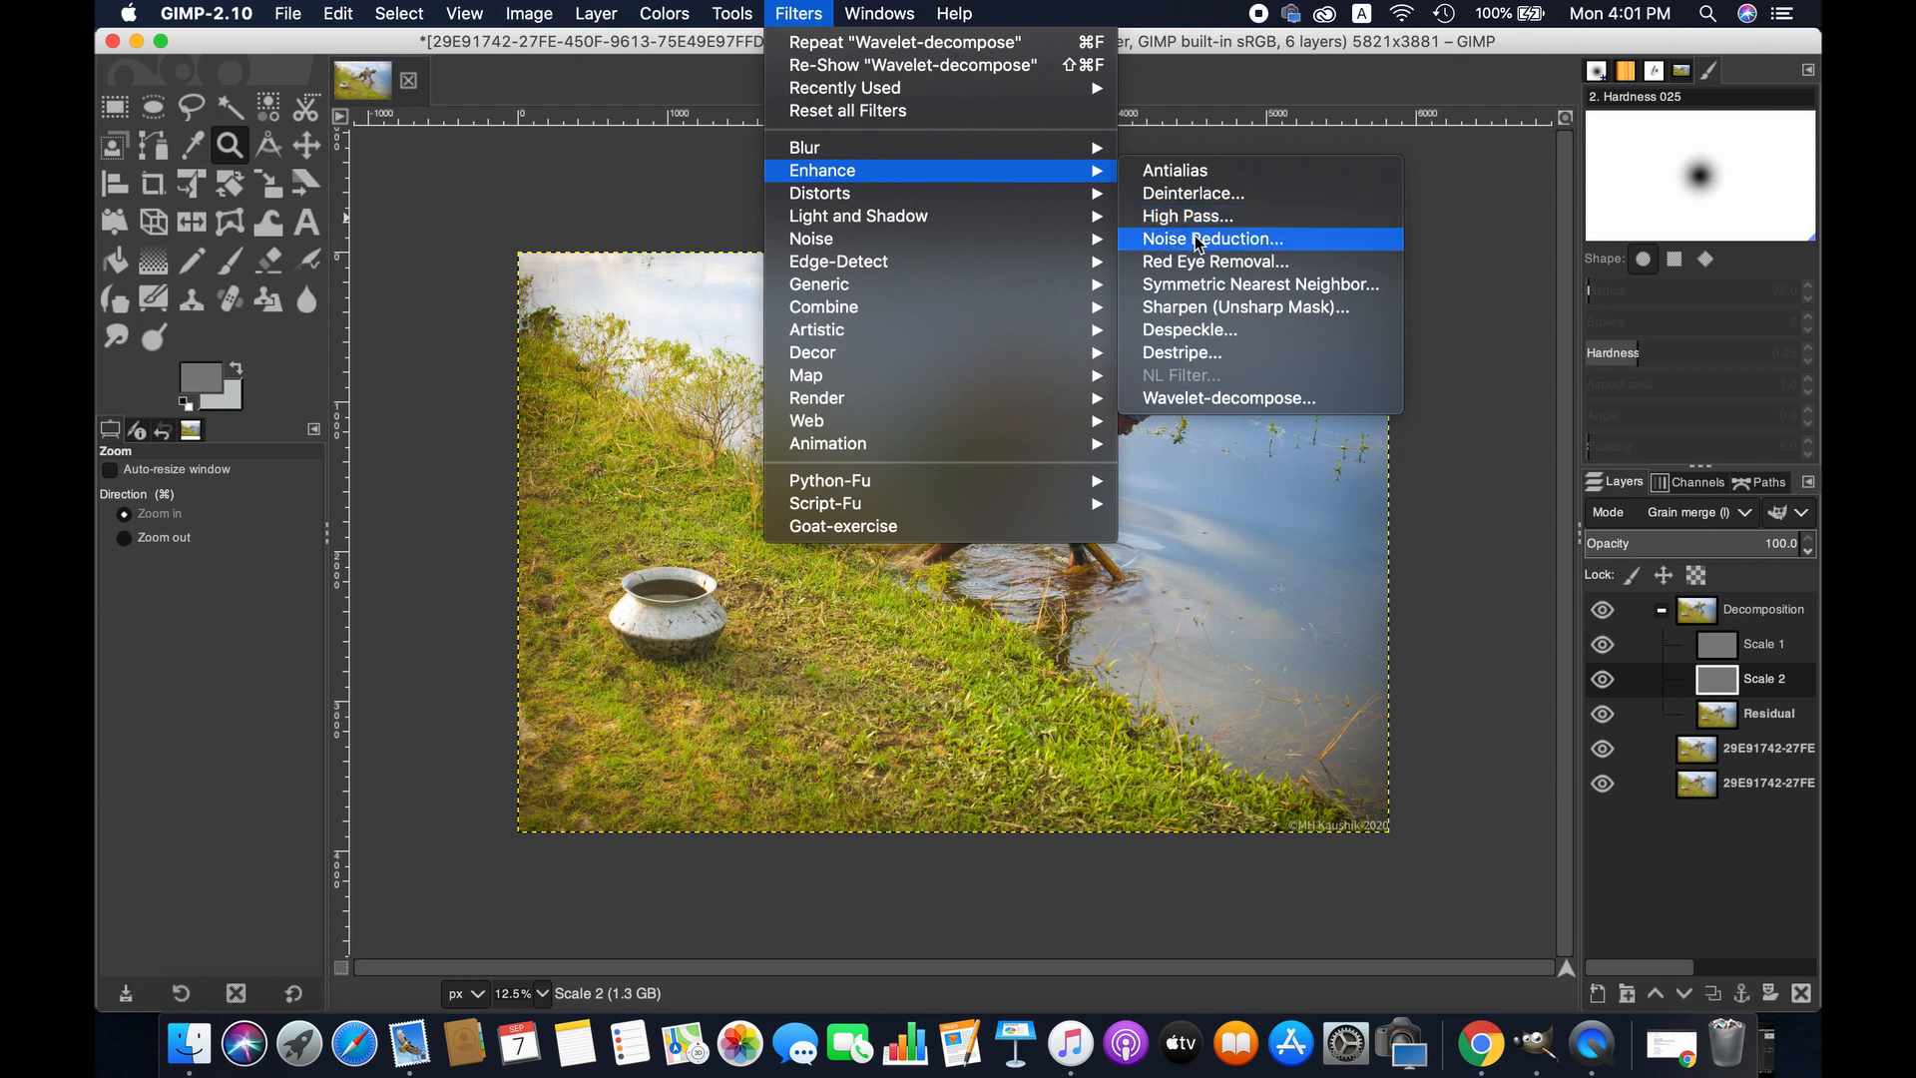
{"action": "left_click", "coordinate": [1211, 238]}
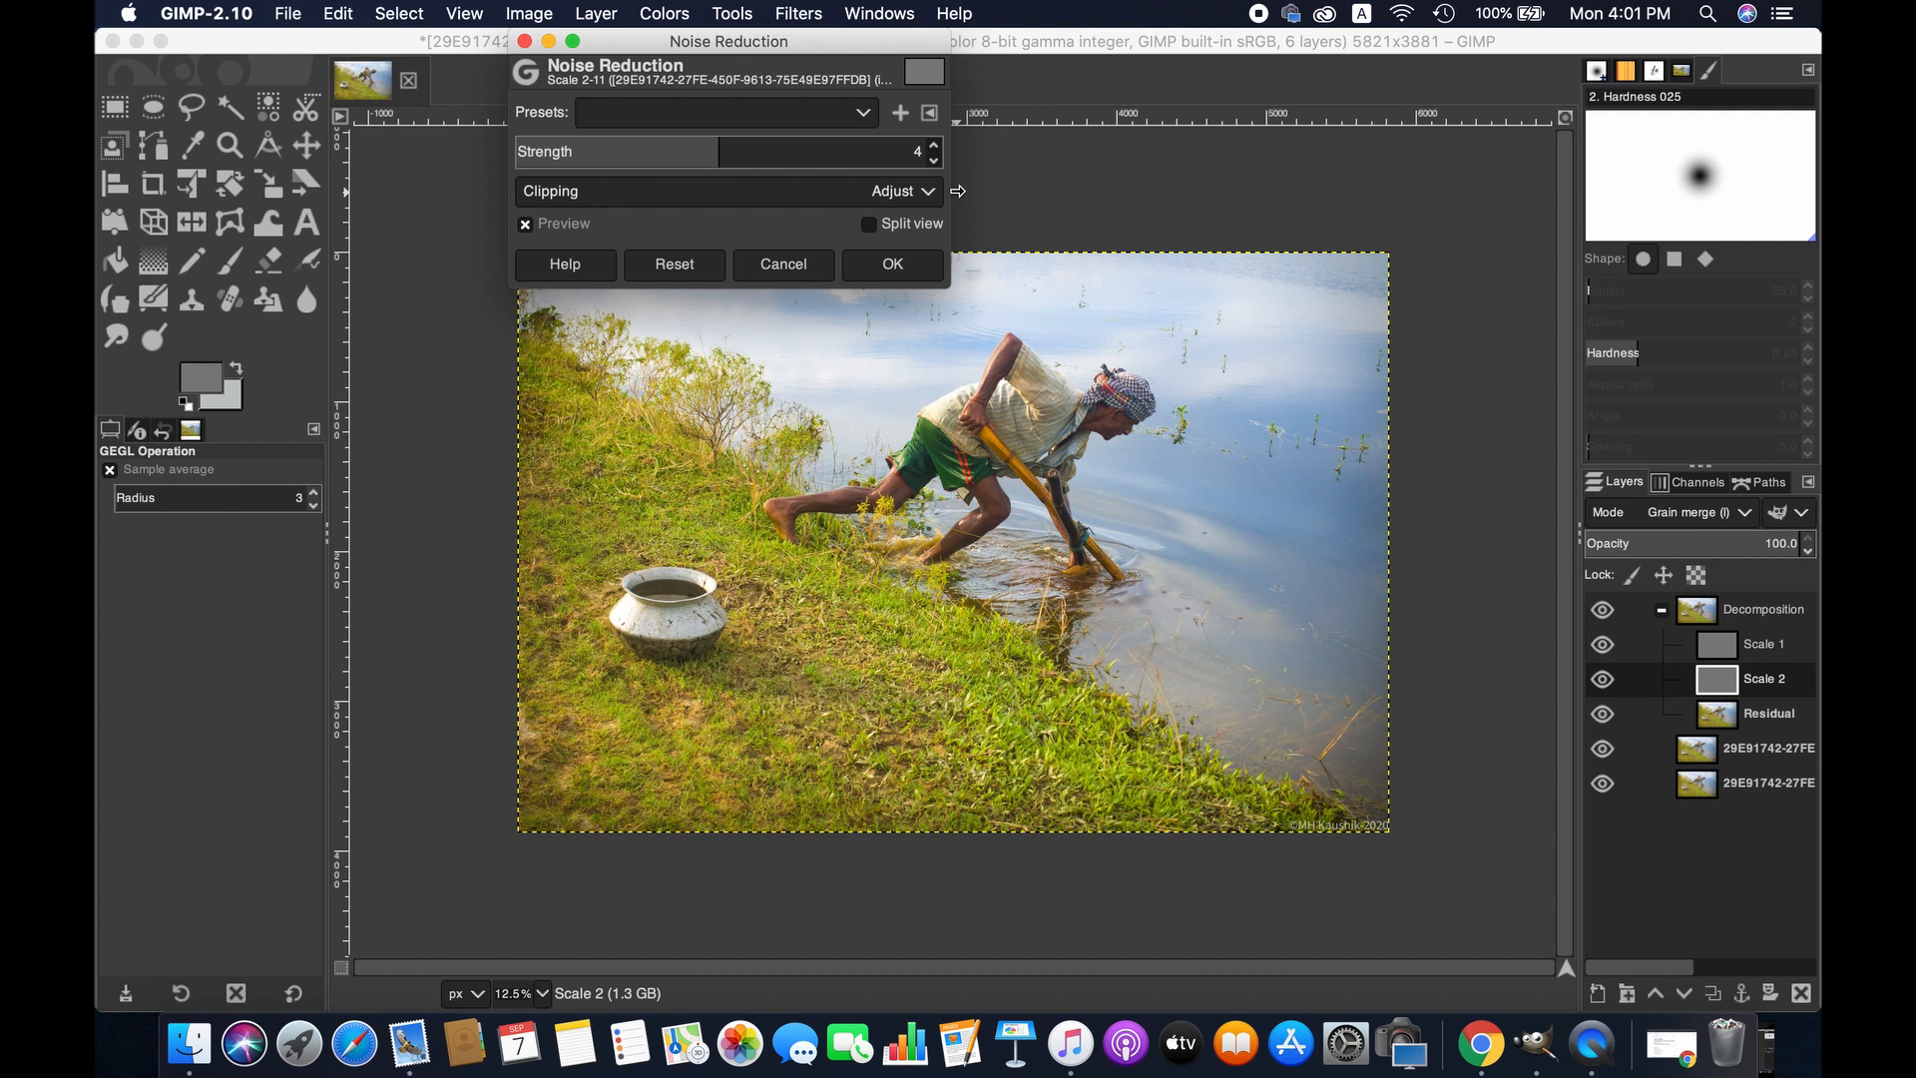
{"action": "mouse_move", "coordinate": [934, 185]}
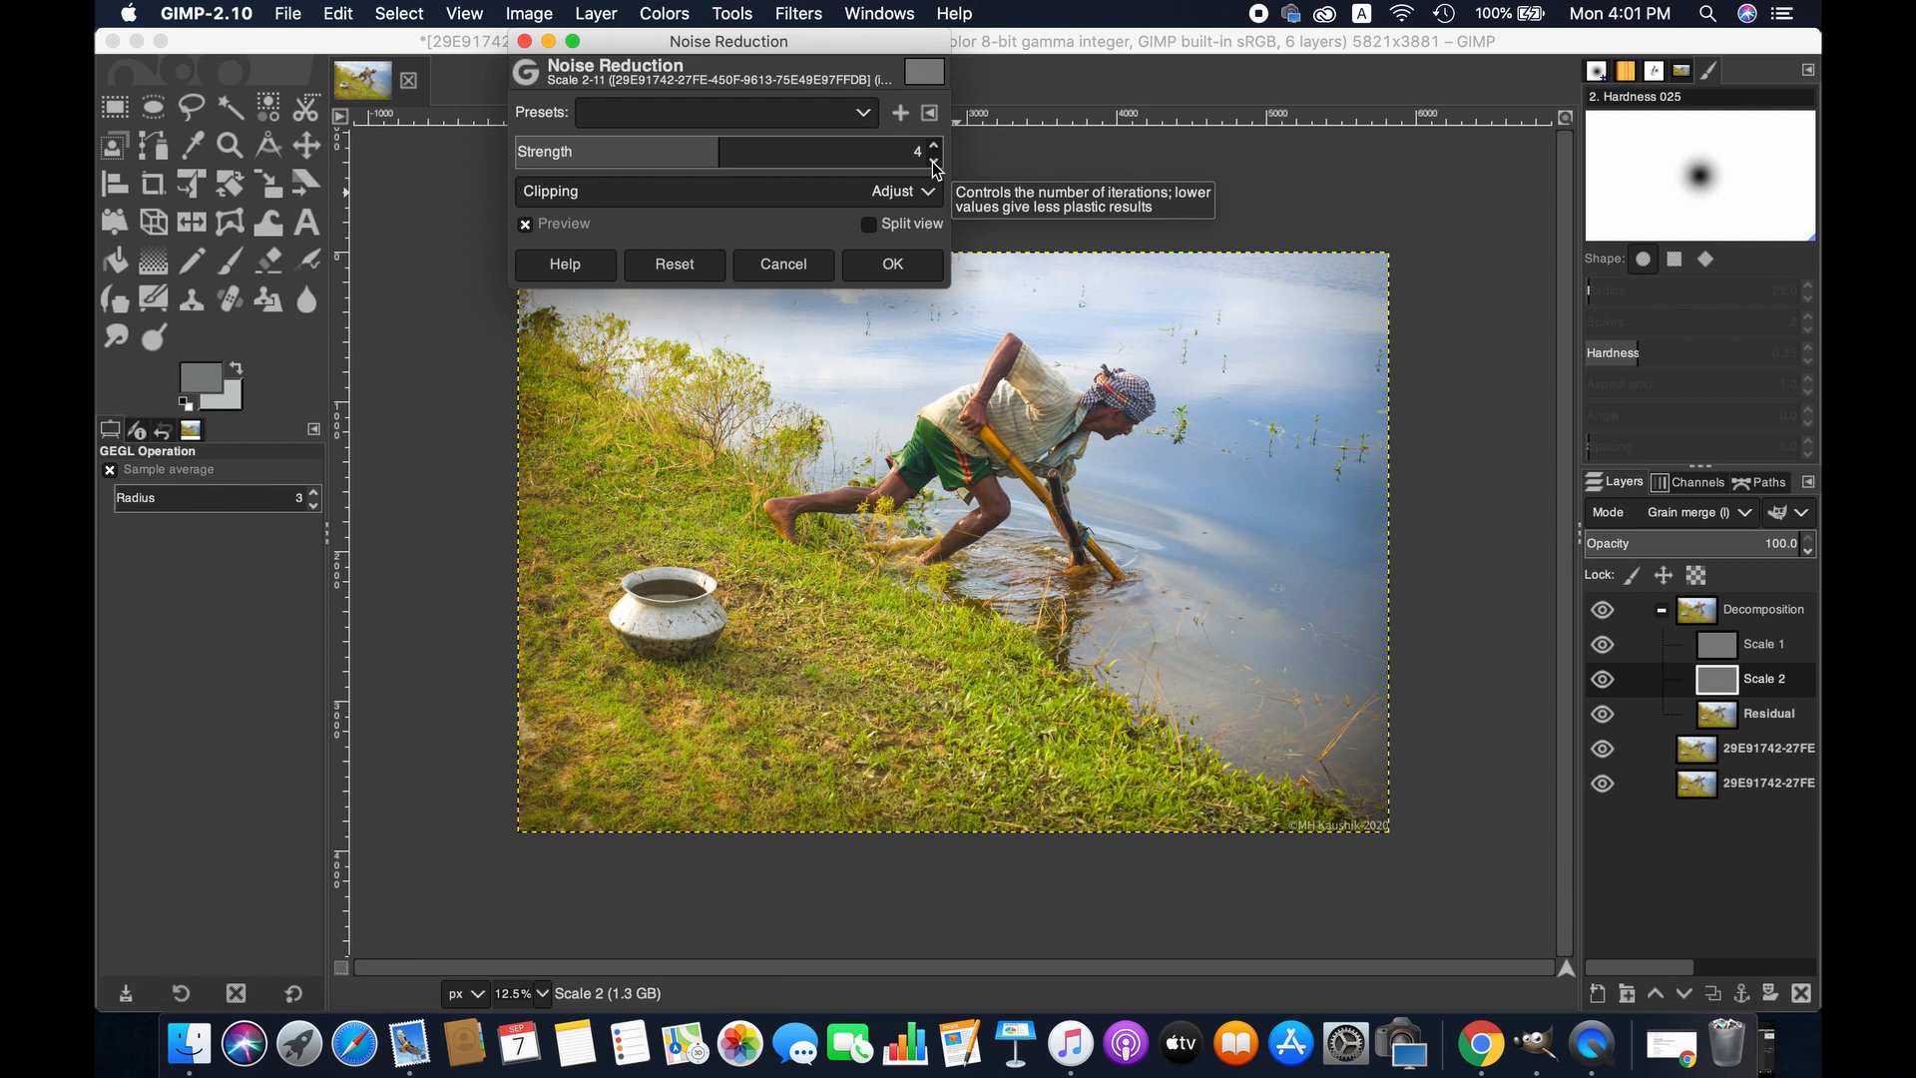
{"action": "left_click", "coordinate": [932, 155]}
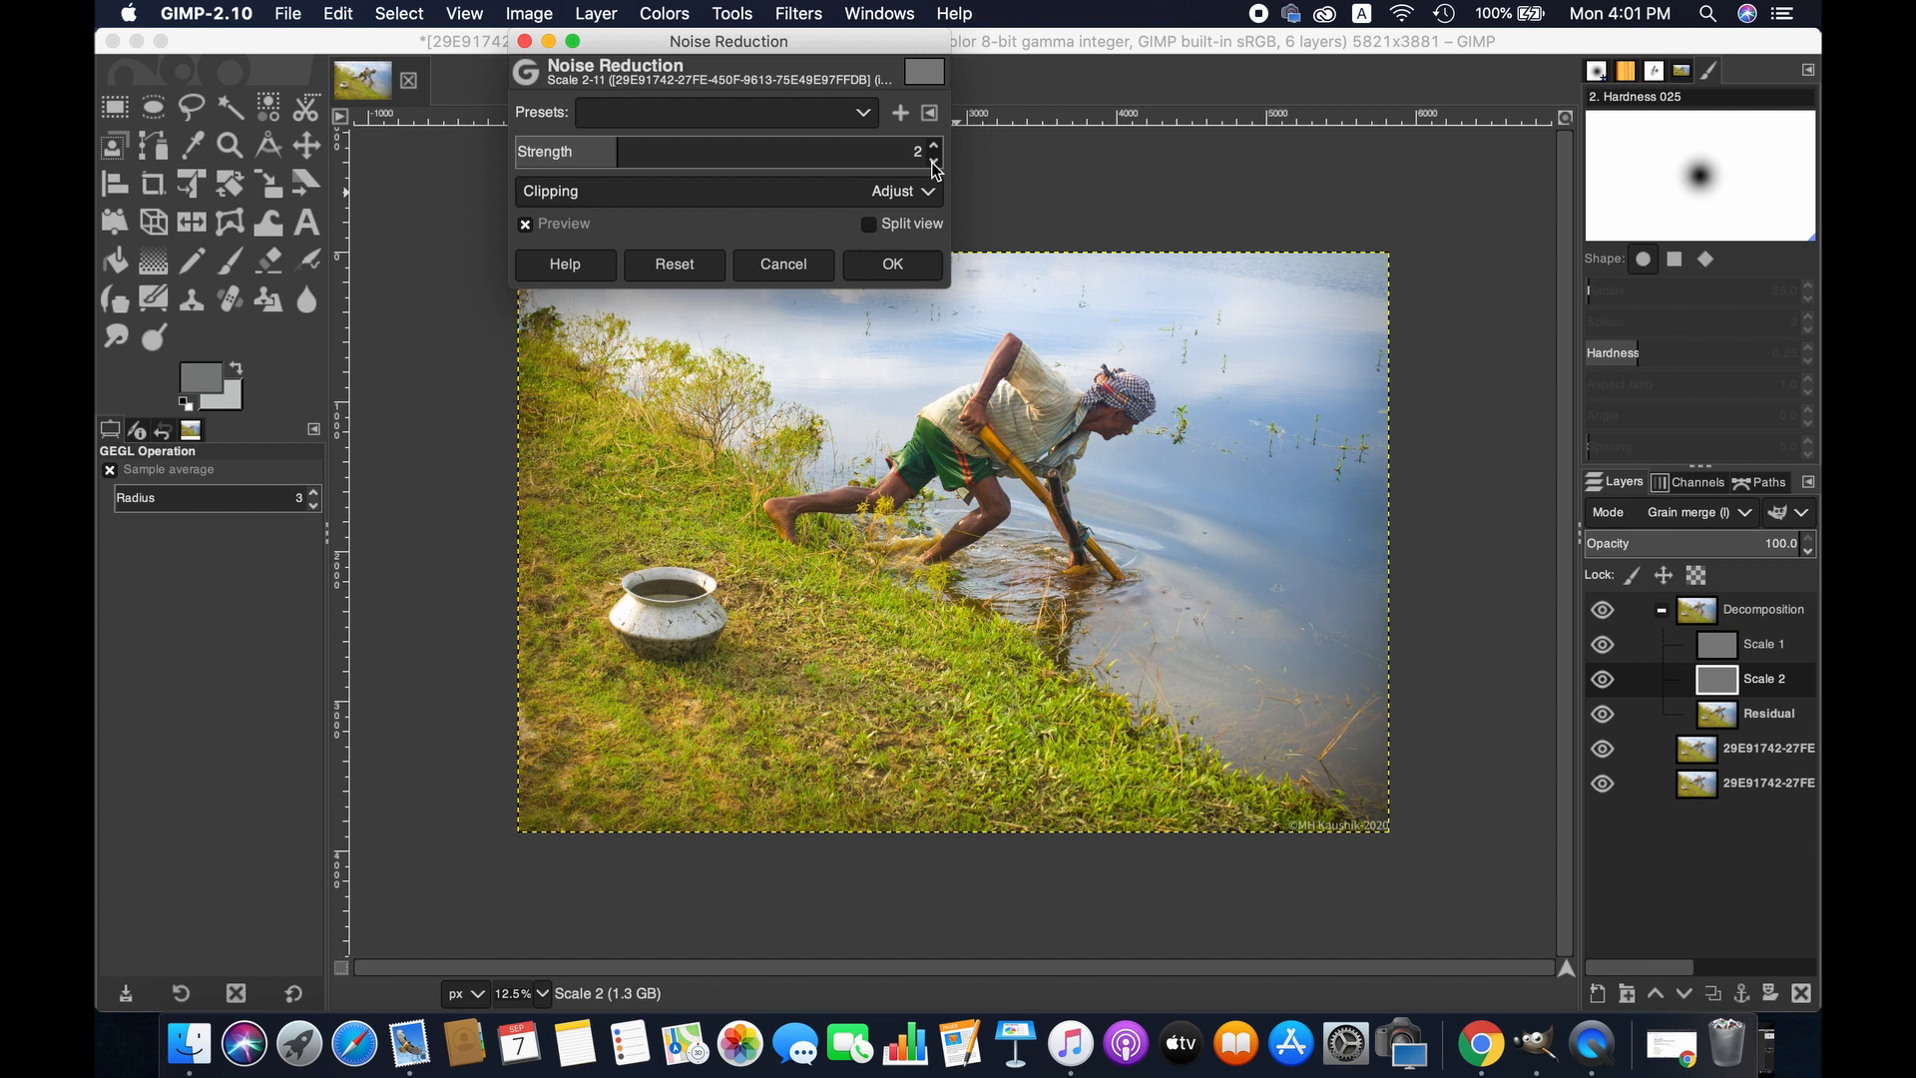
{"action": "left_click", "coordinate": [892, 264]}
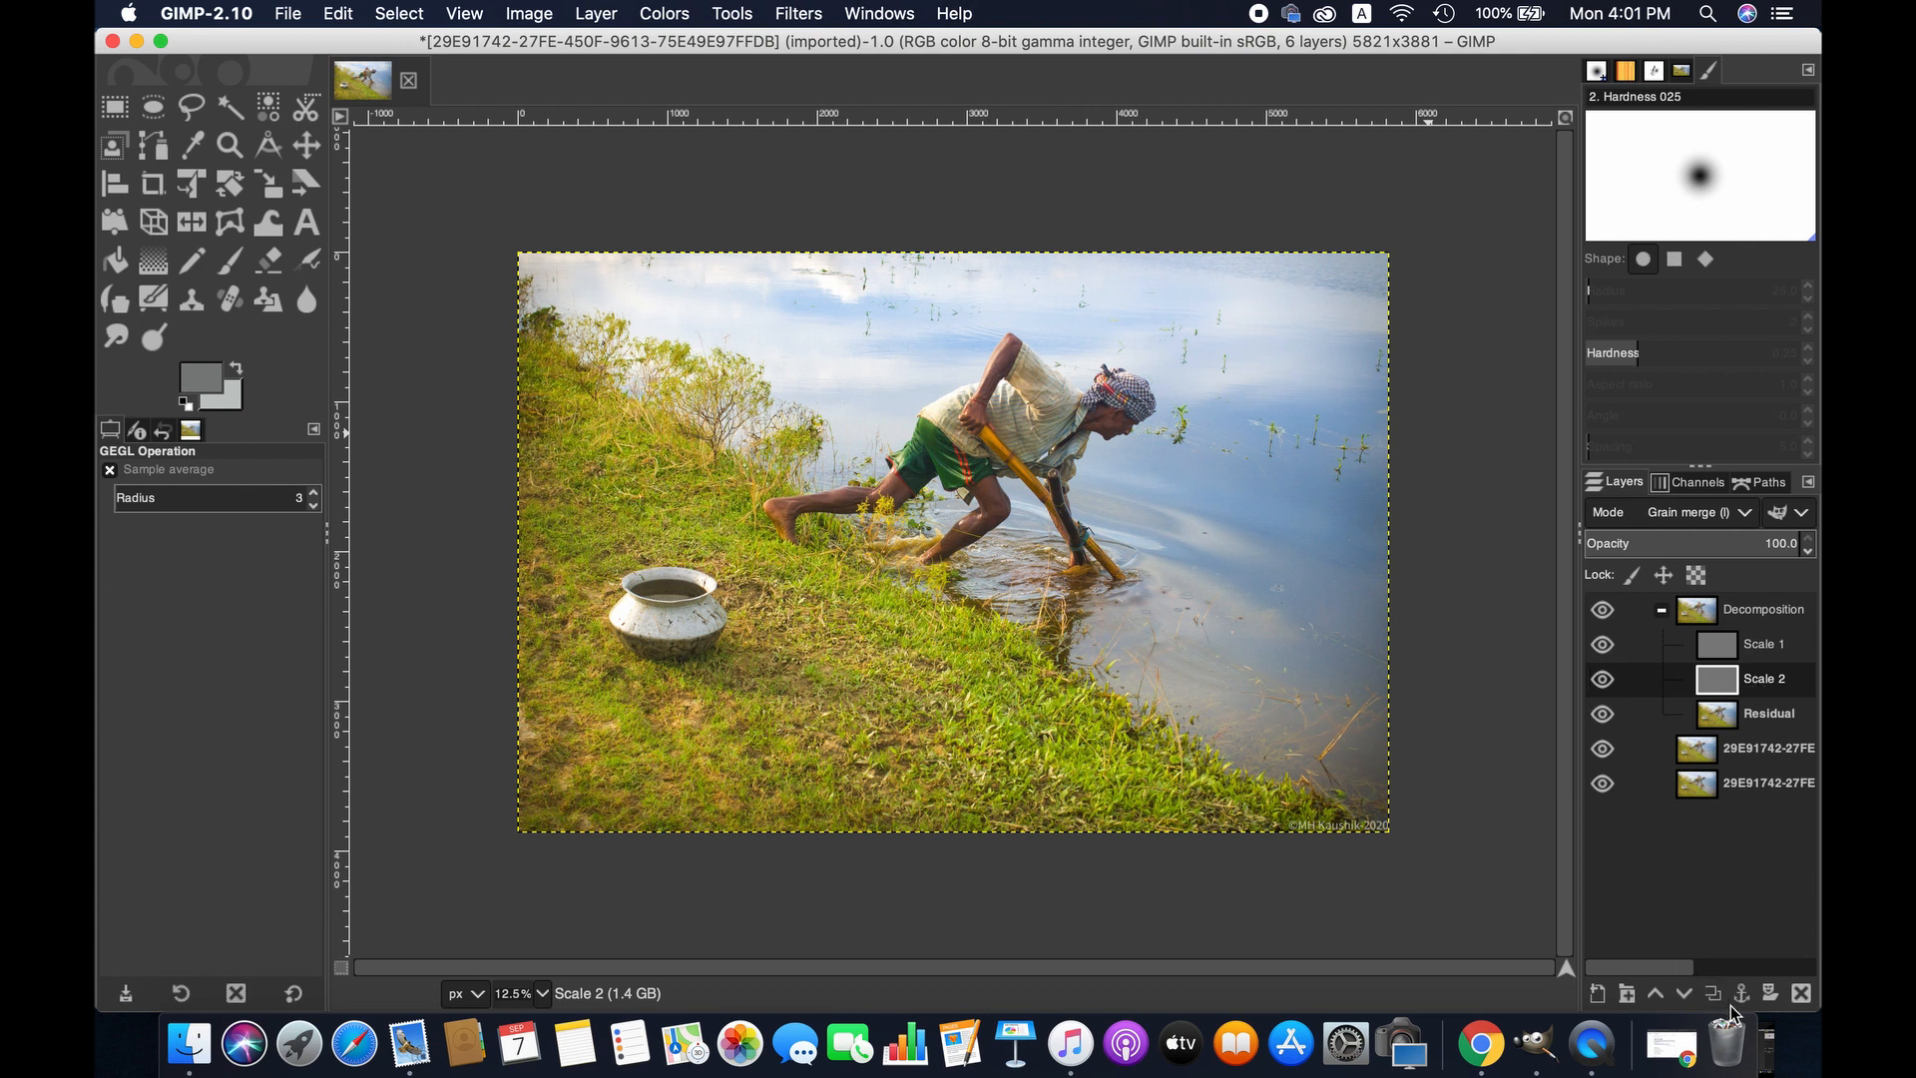
- Duplicate the noise-reduced Scale 2 layer repeatedly inside the Decomposition group
{"action": "left_click", "coordinate": [1713, 992]}
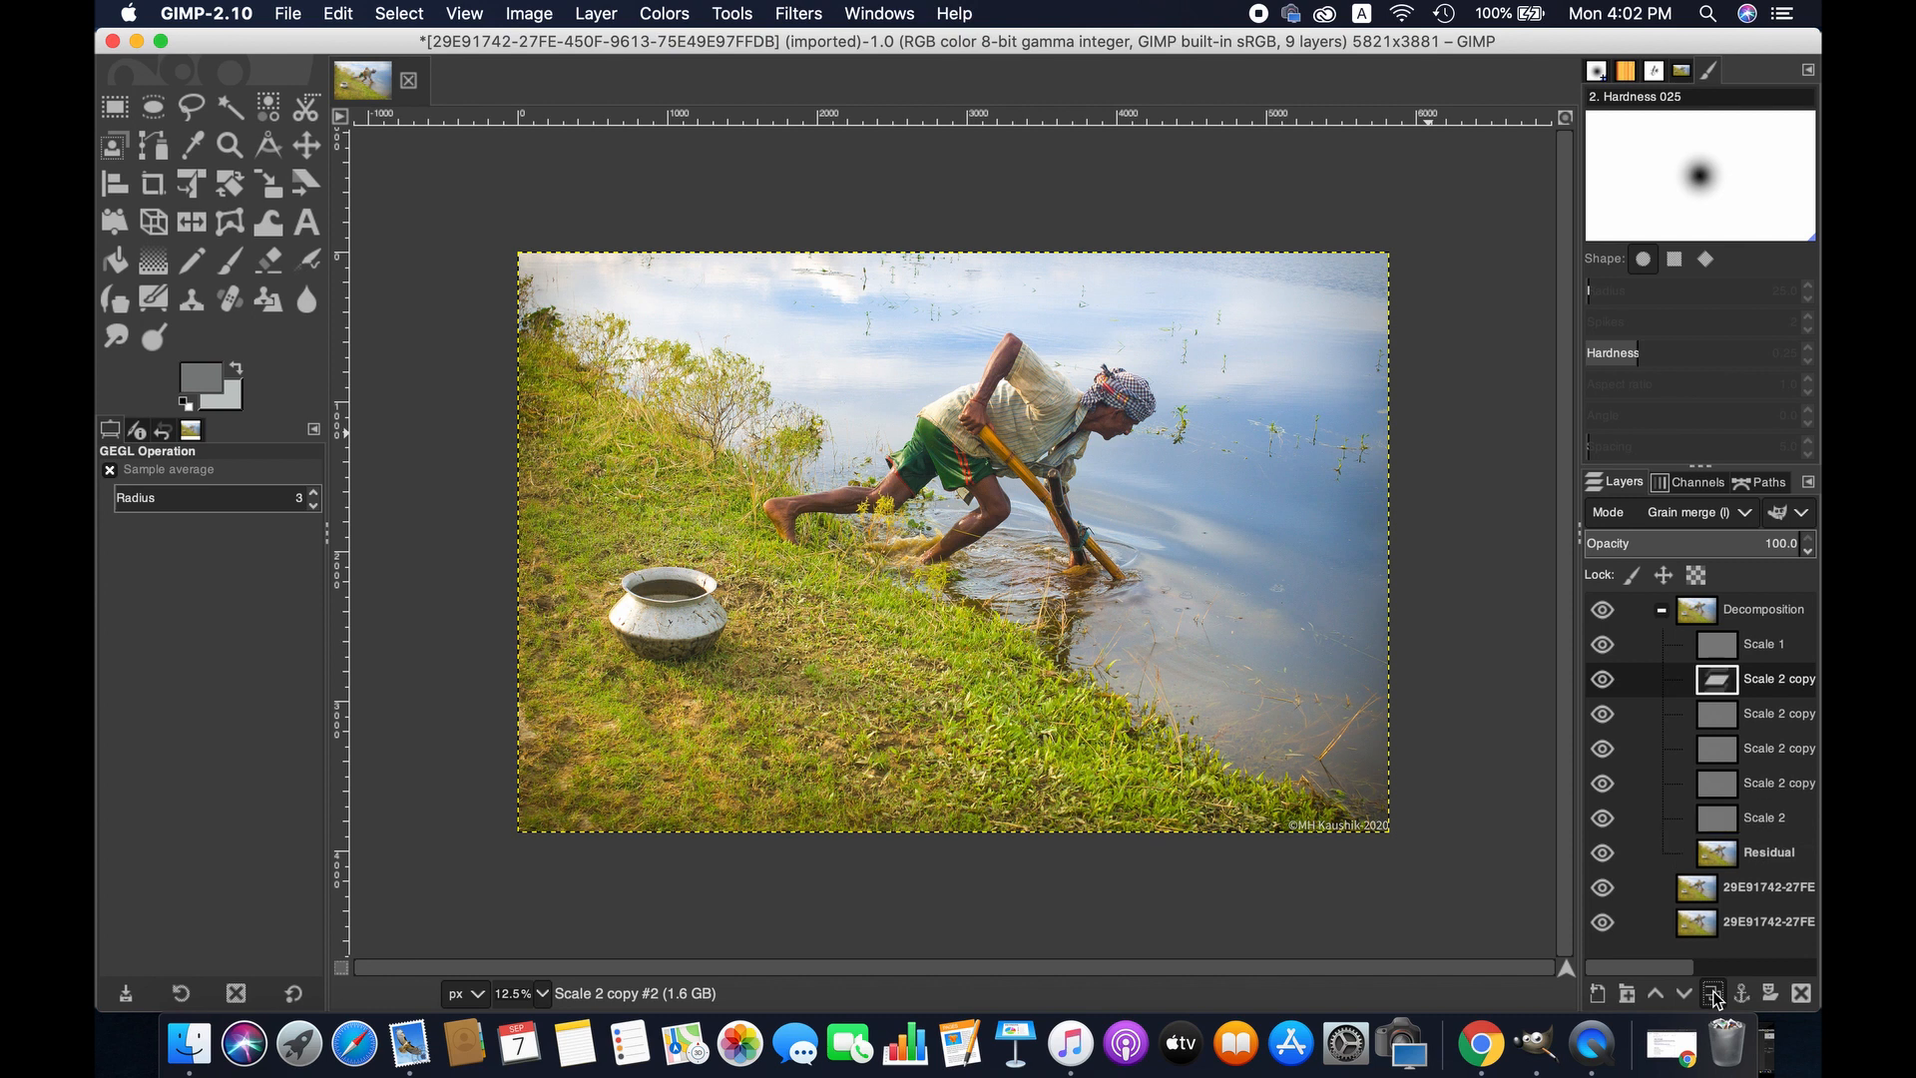
{"action": "left_click", "coordinate": [1713, 992]}
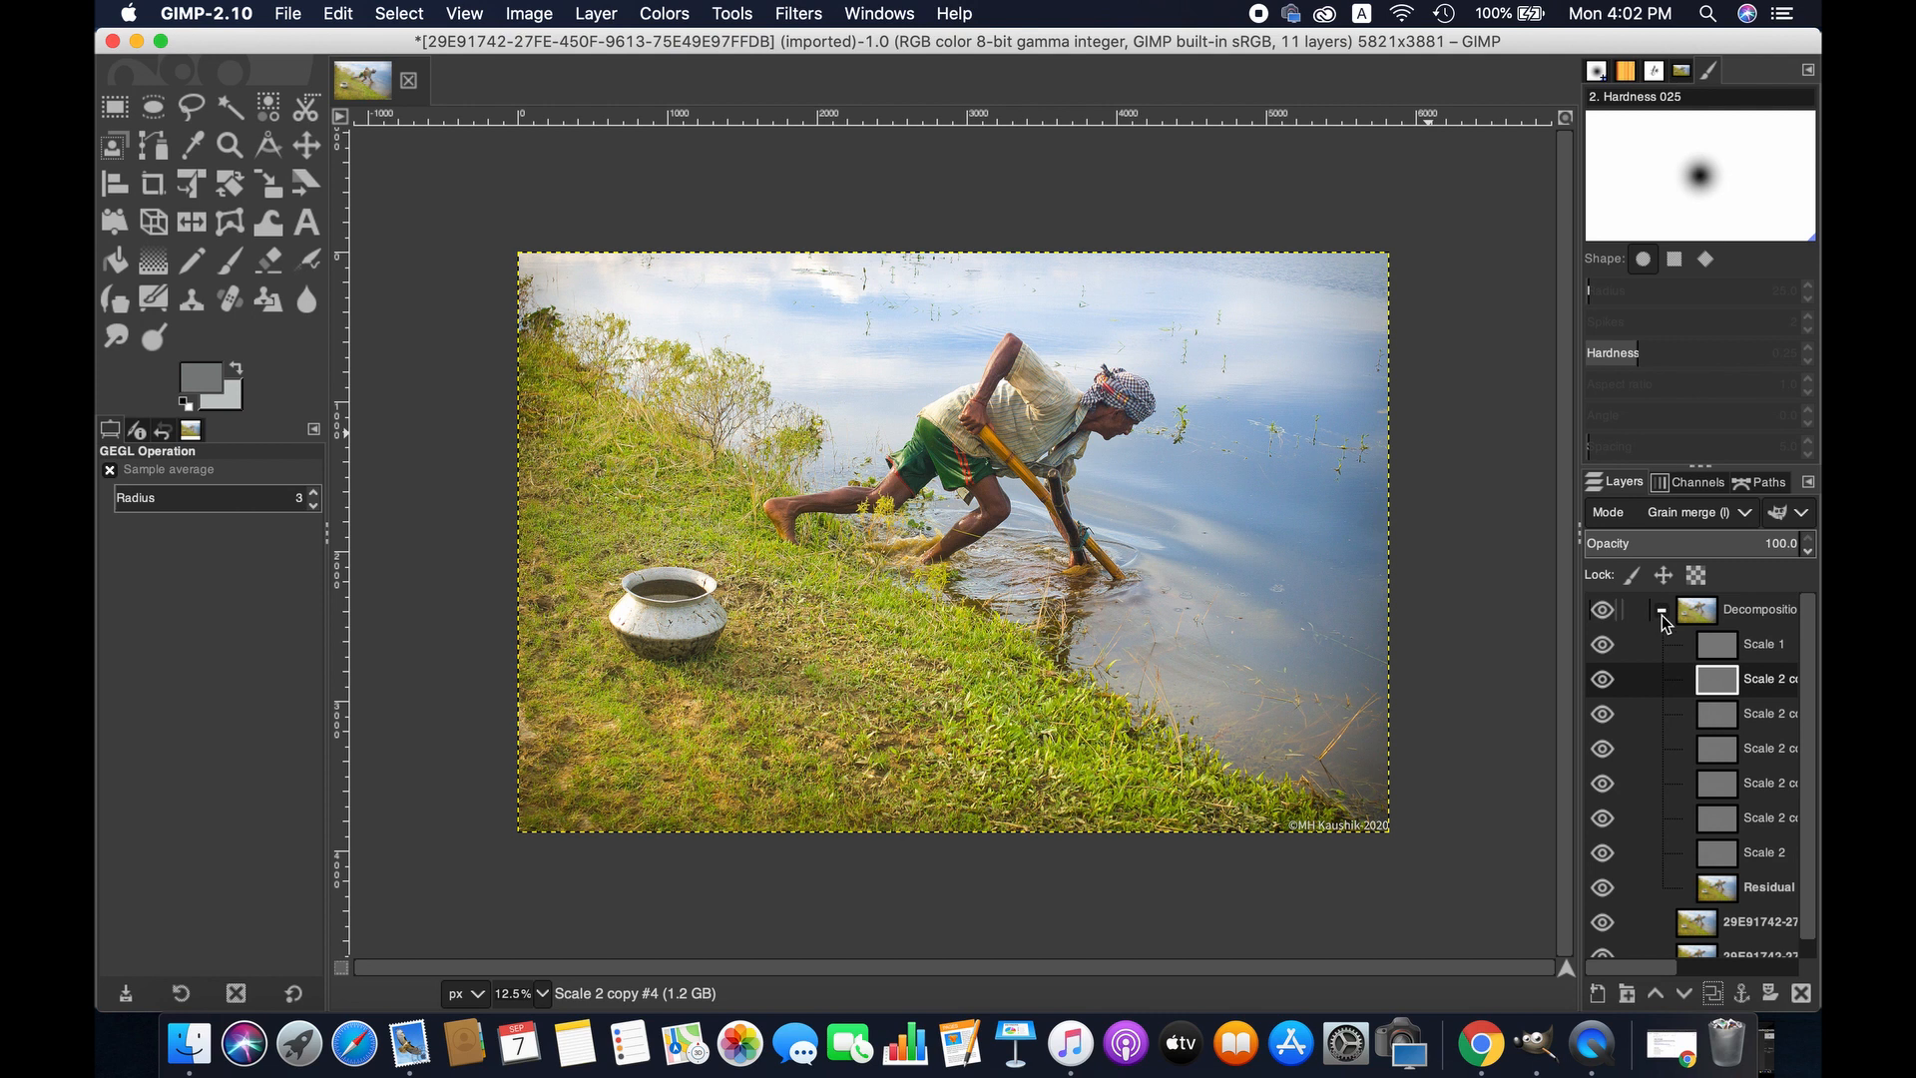
- Collapse and select the Decomposition group, then zoom into the photo
{"action": "left_click", "coordinate": [1662, 608]}
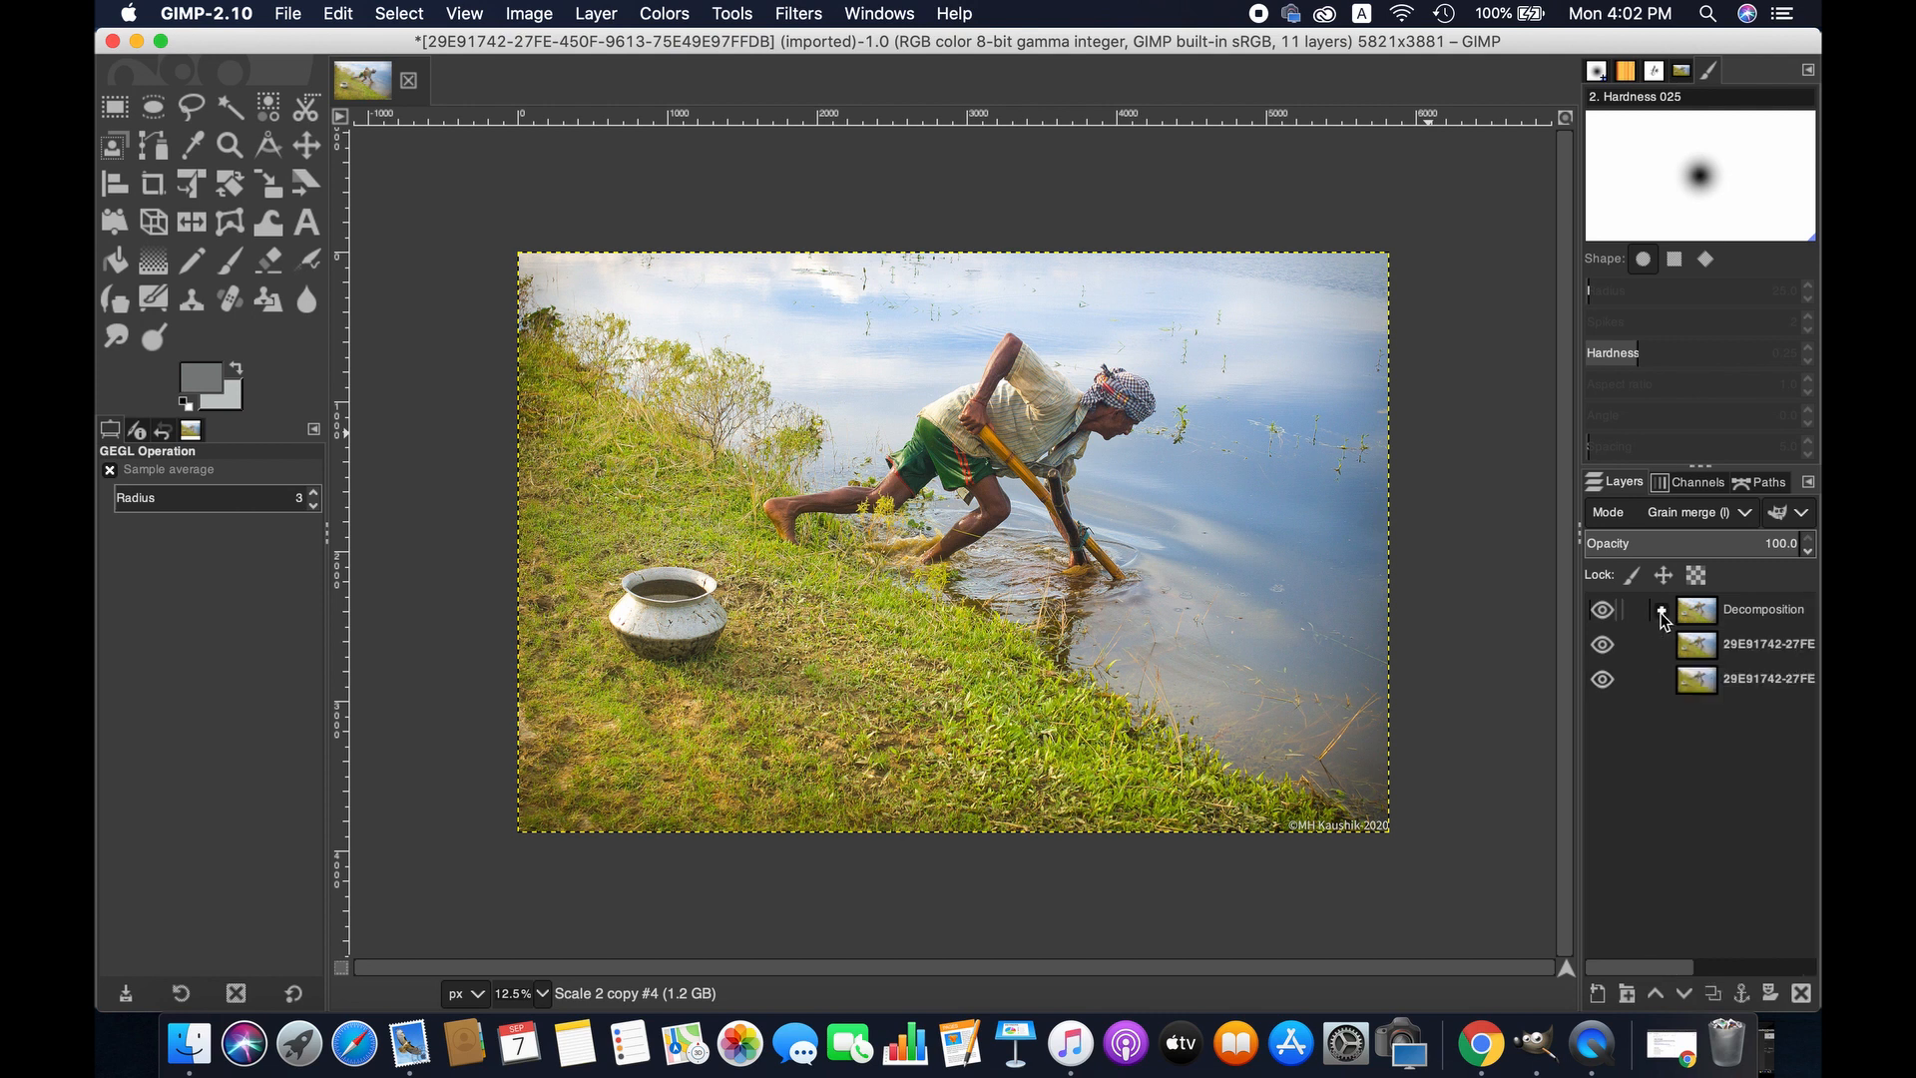
{"action": "left_click", "coordinate": [1762, 609]}
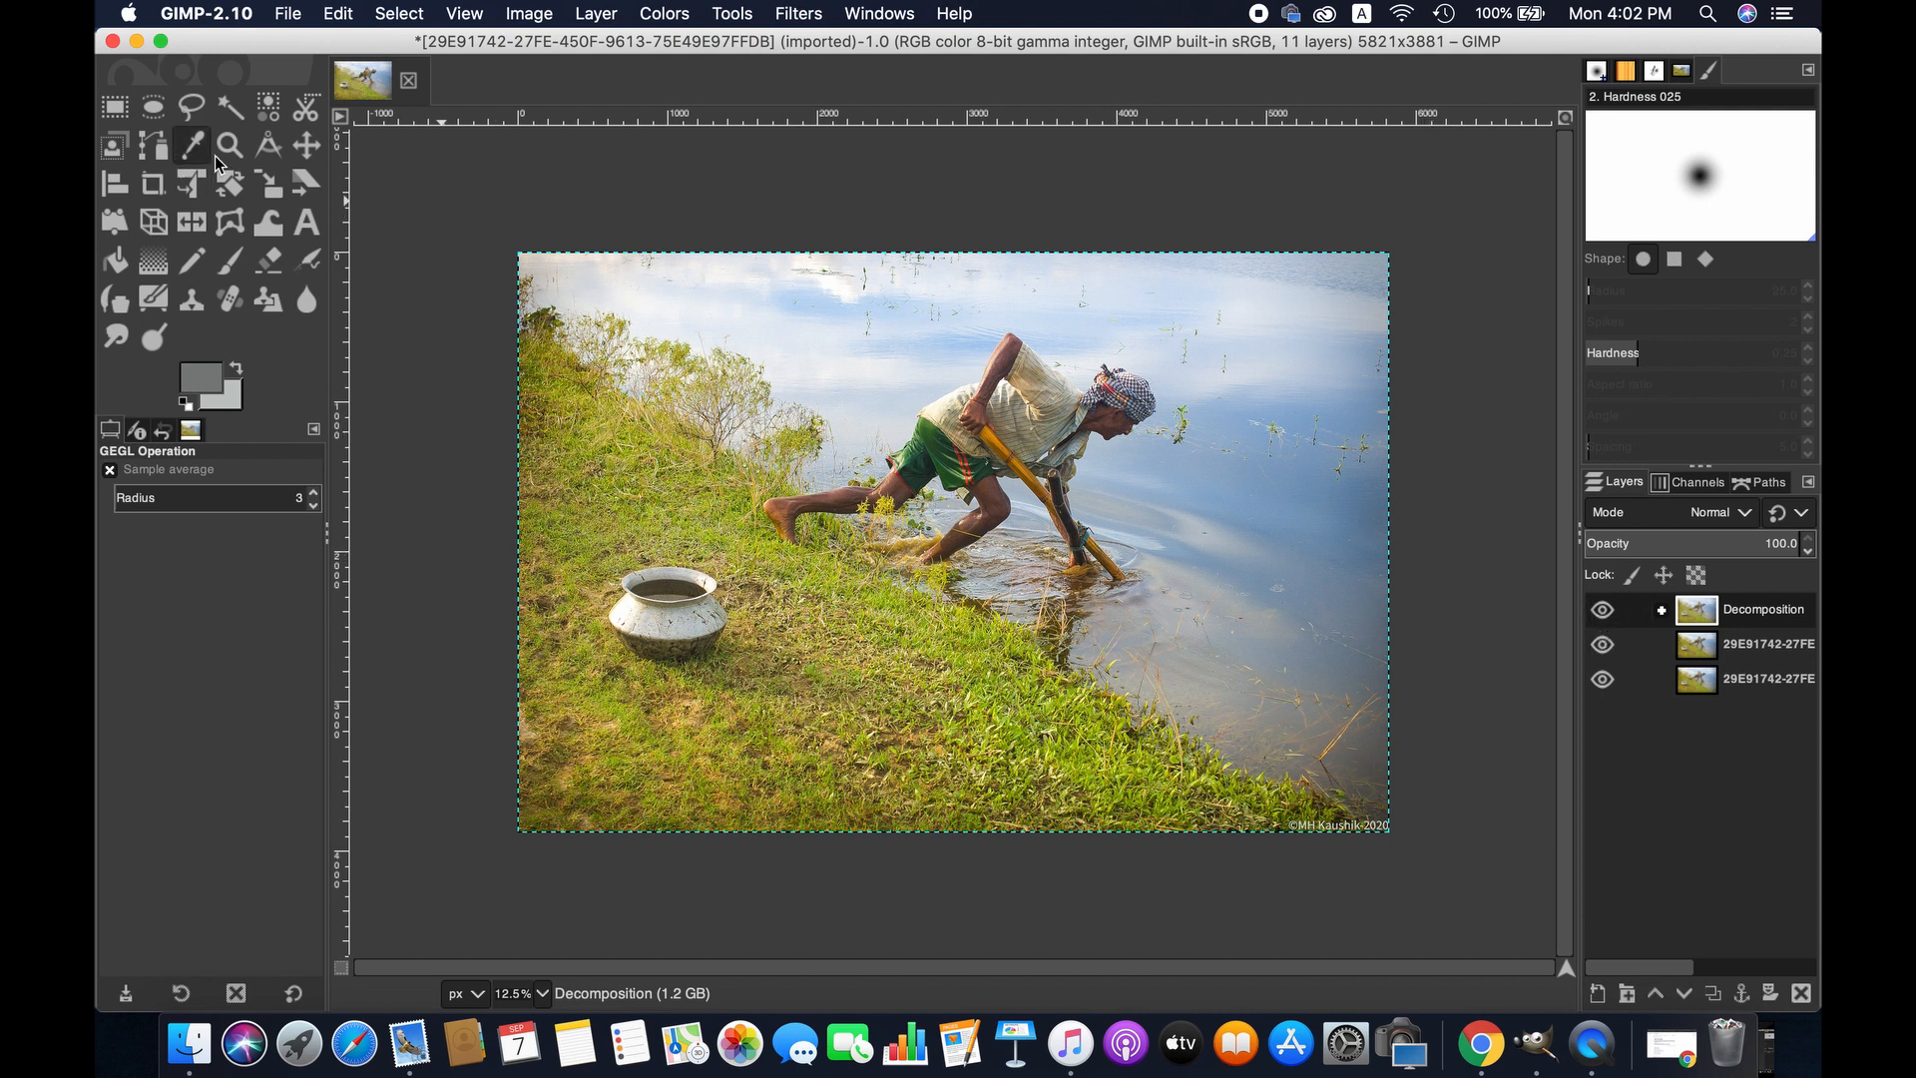
{"action": "left_click", "coordinate": [228, 146]}
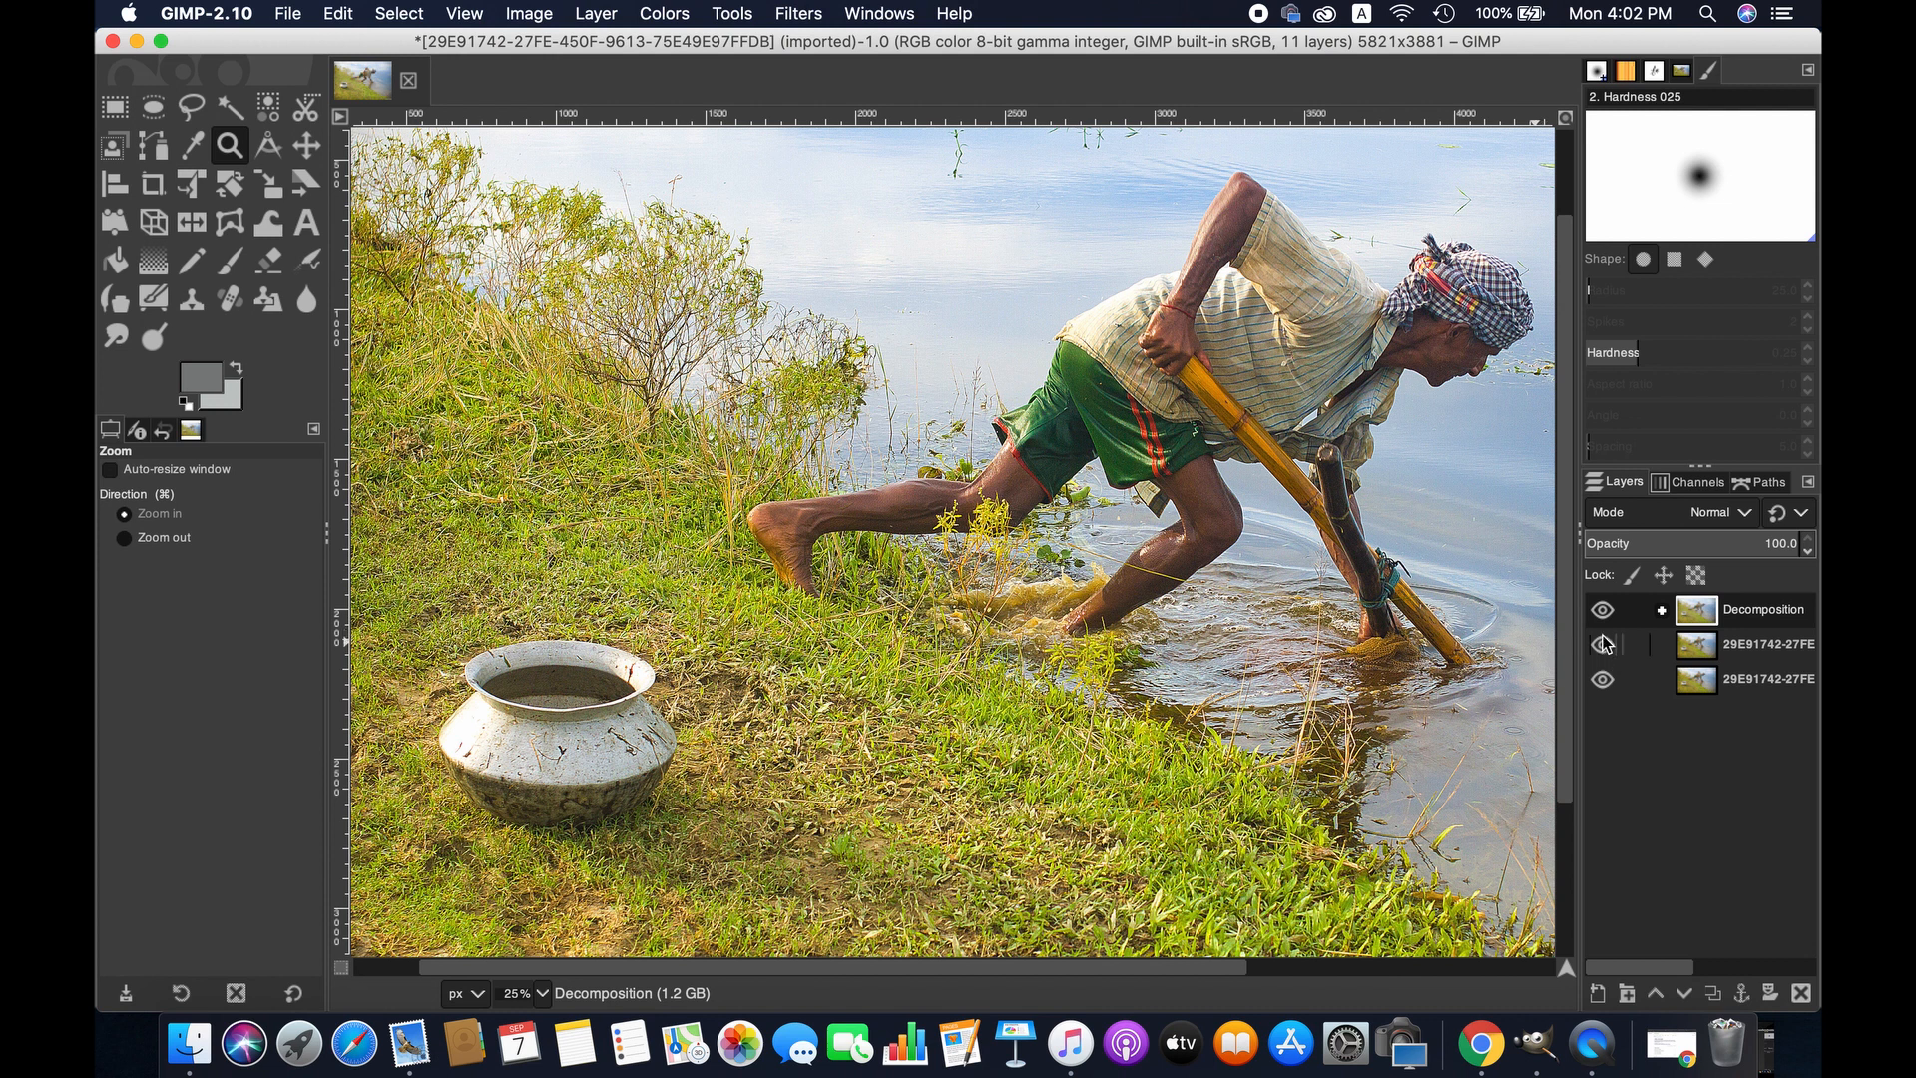
- Toggle the Decomposition group's visibility off and on to compare against the original
{"action": "left_click", "coordinate": [1602, 611]}
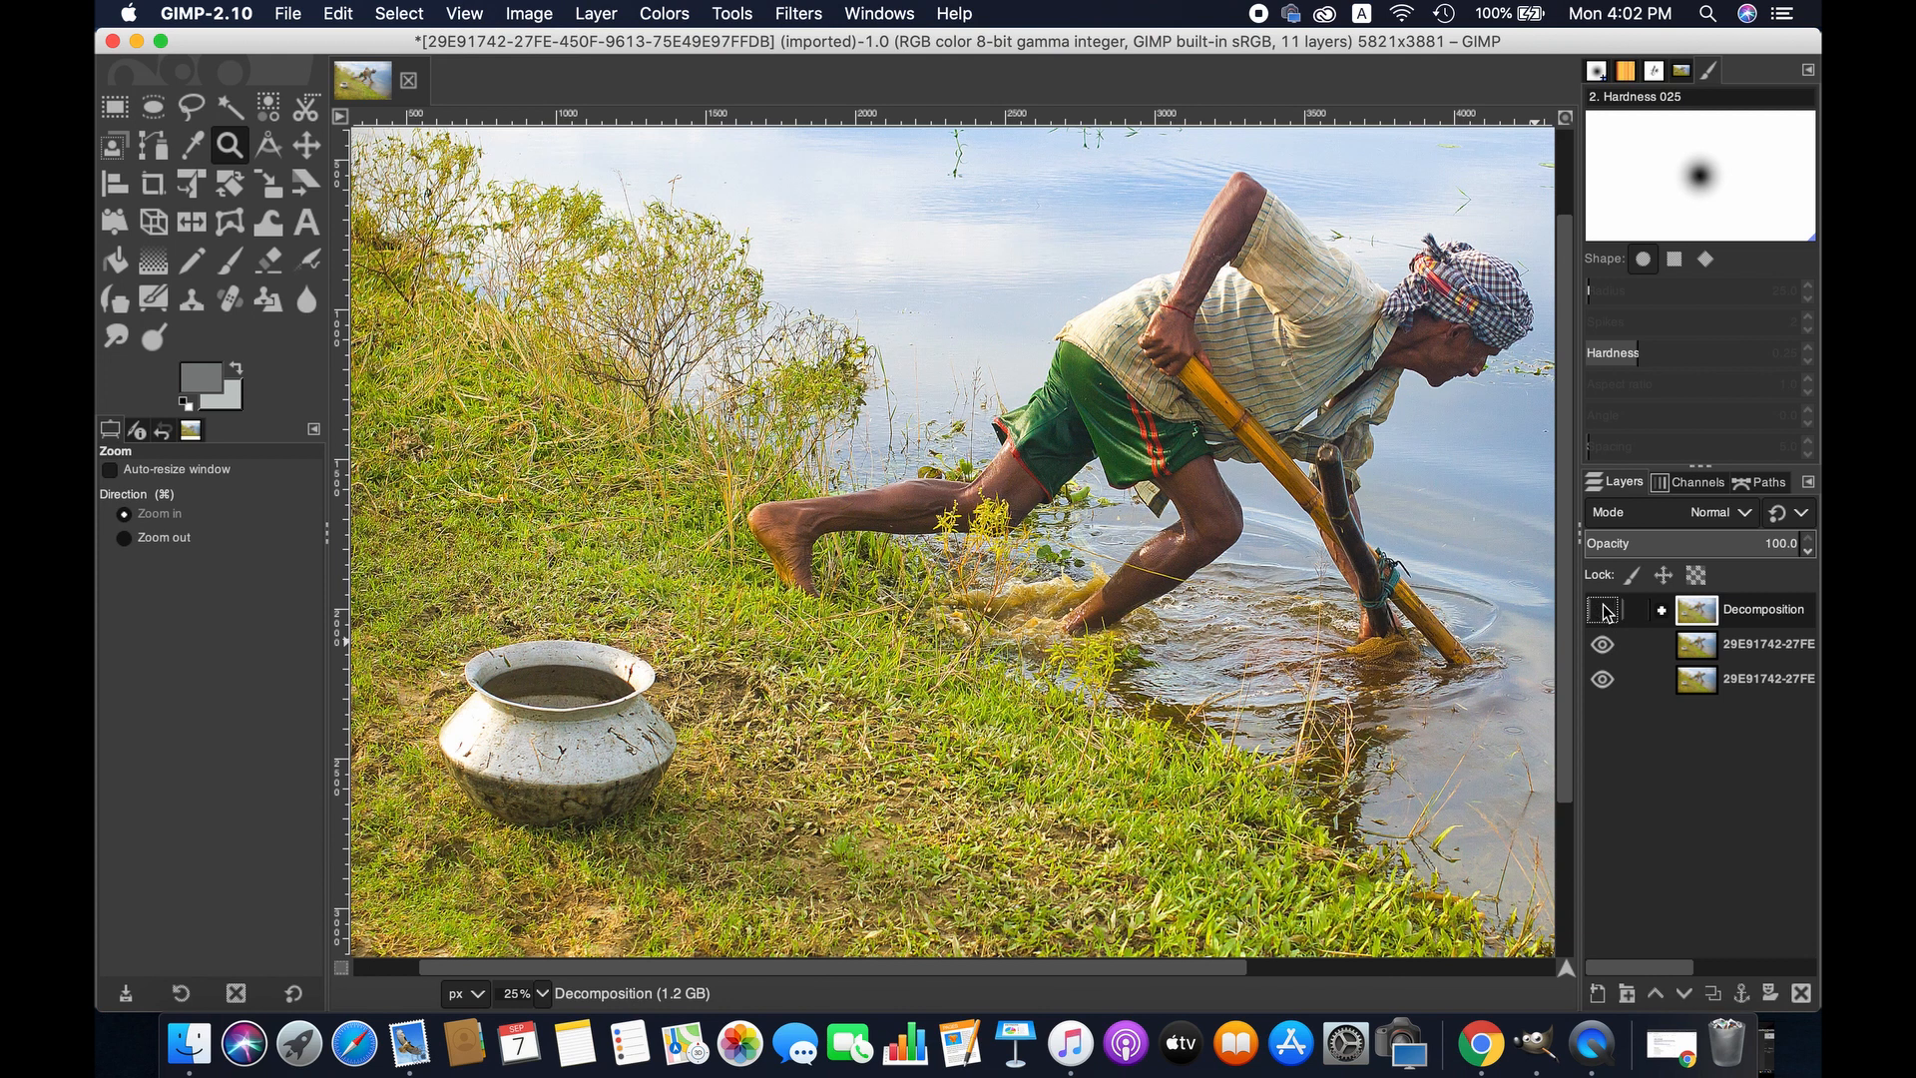
{"action": "left_click", "coordinate": [1603, 609]}
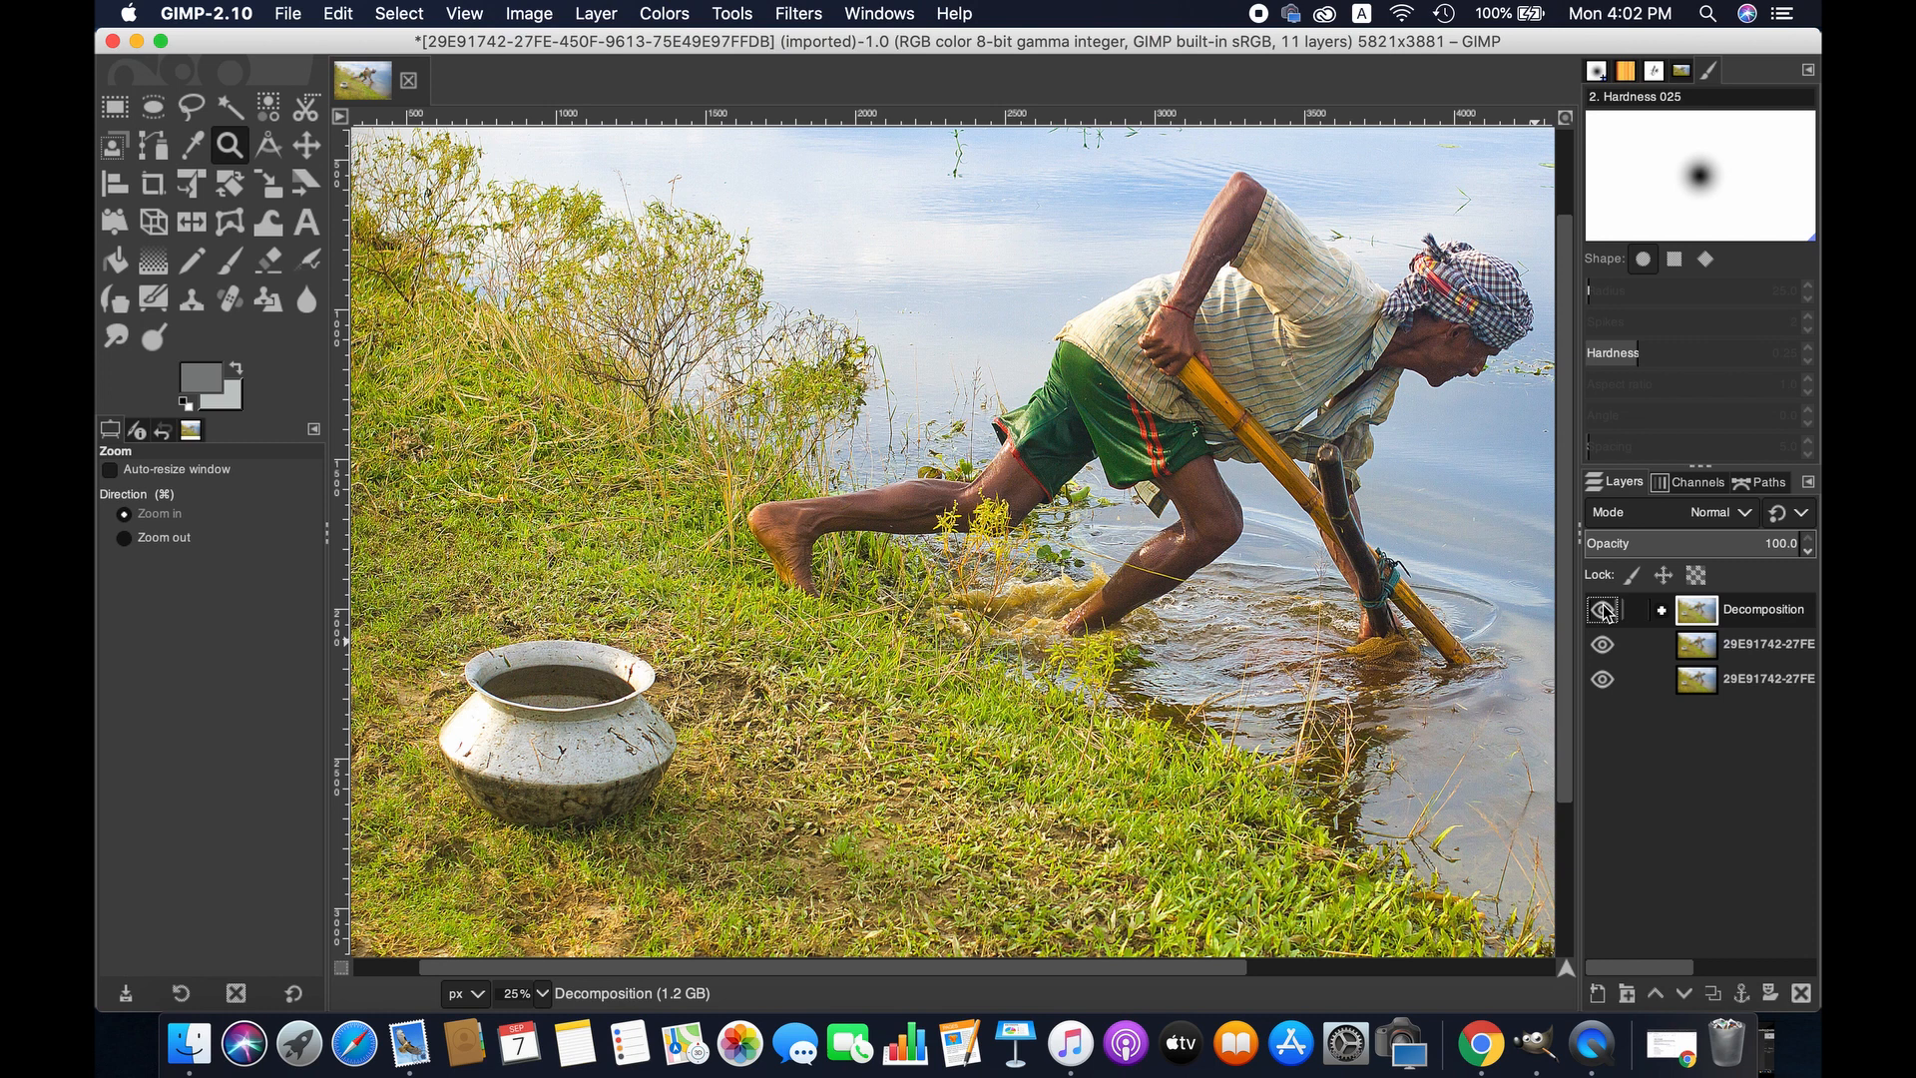